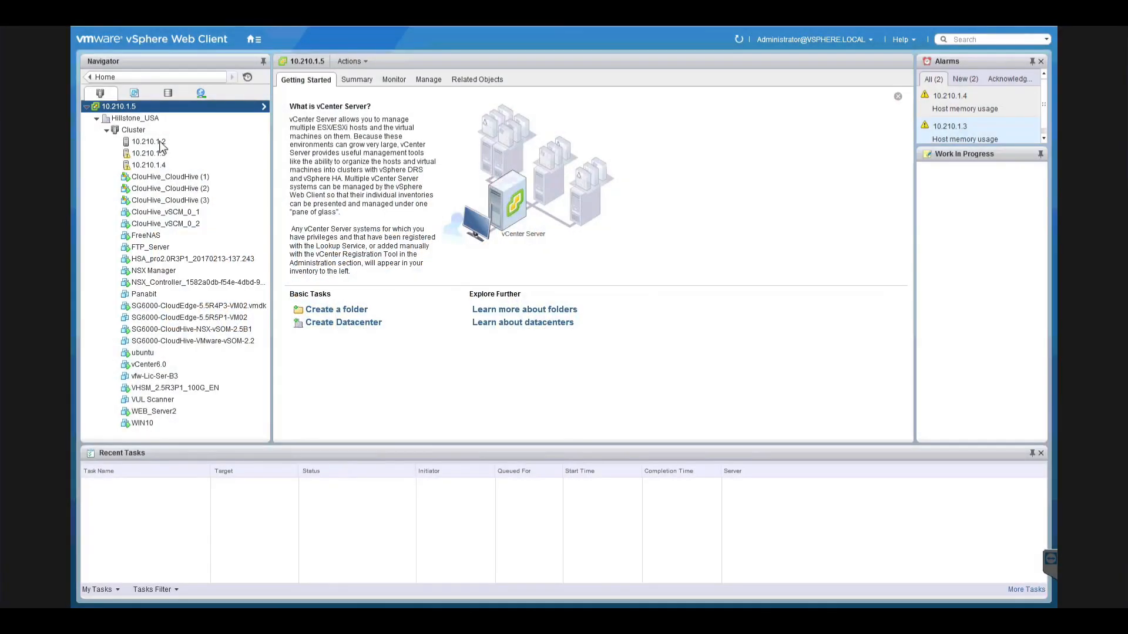
mouse_move(169, 265)
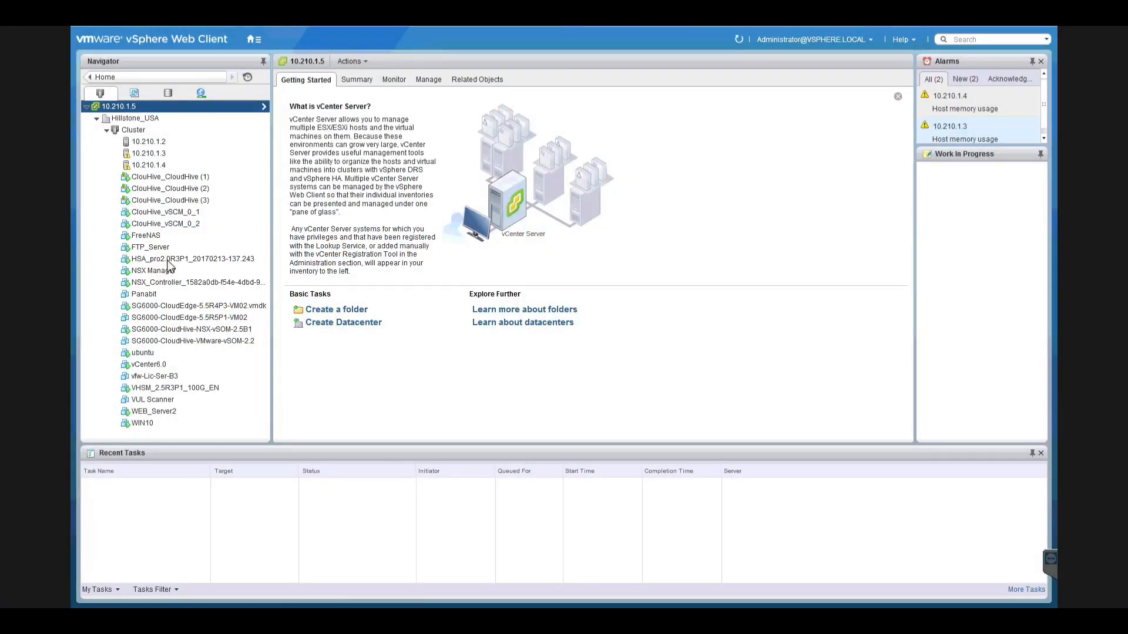
mouse_move(177, 247)
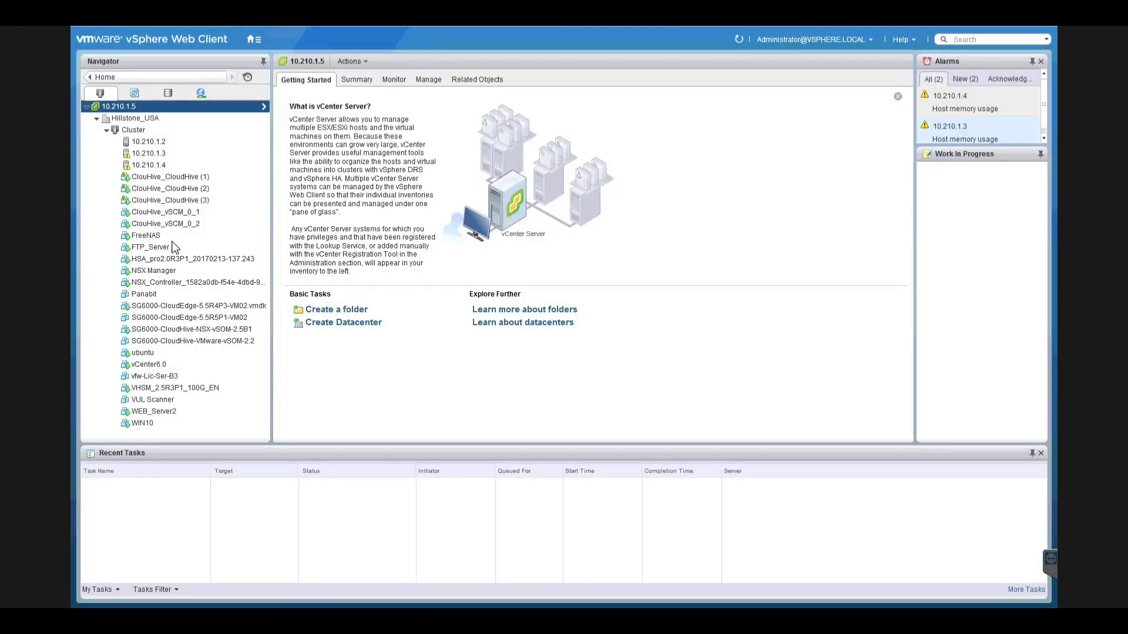
mouse_move(150, 357)
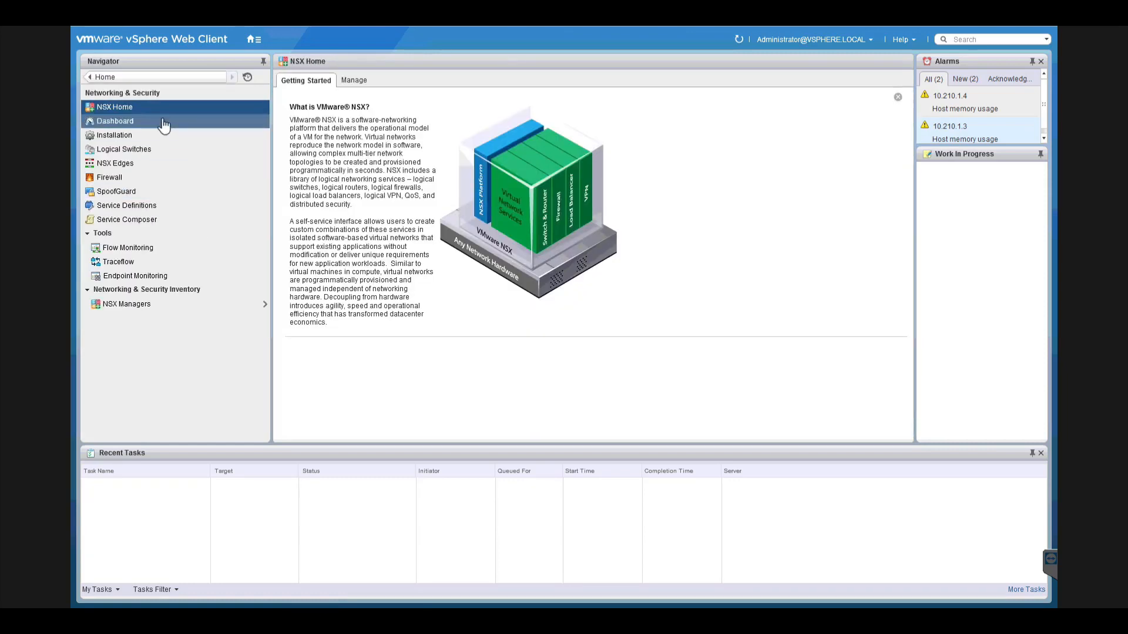
- Show the NSX dashboard, then the Service Definitions list with the CloudHive firewall service selected
left_click(115, 121)
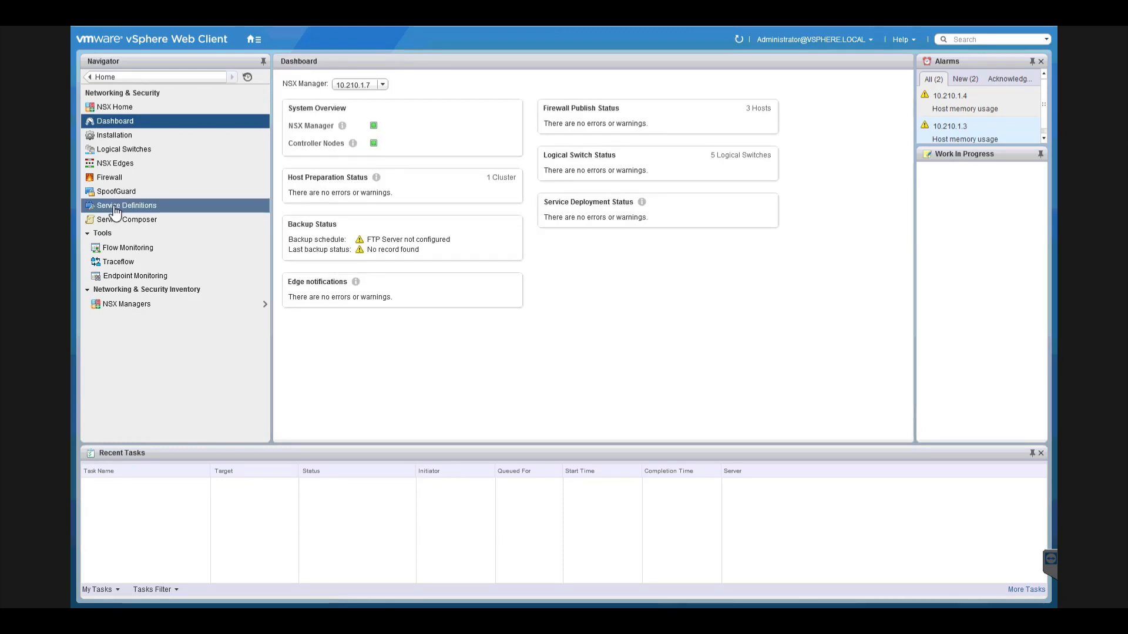
left_click(126, 204)
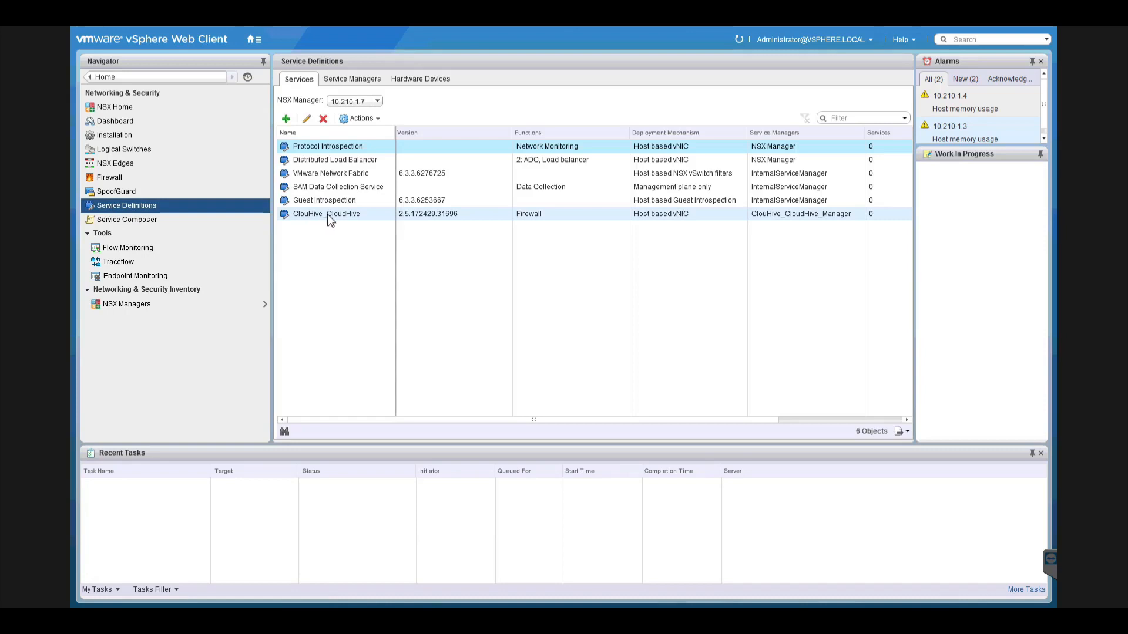
left_click(127, 220)
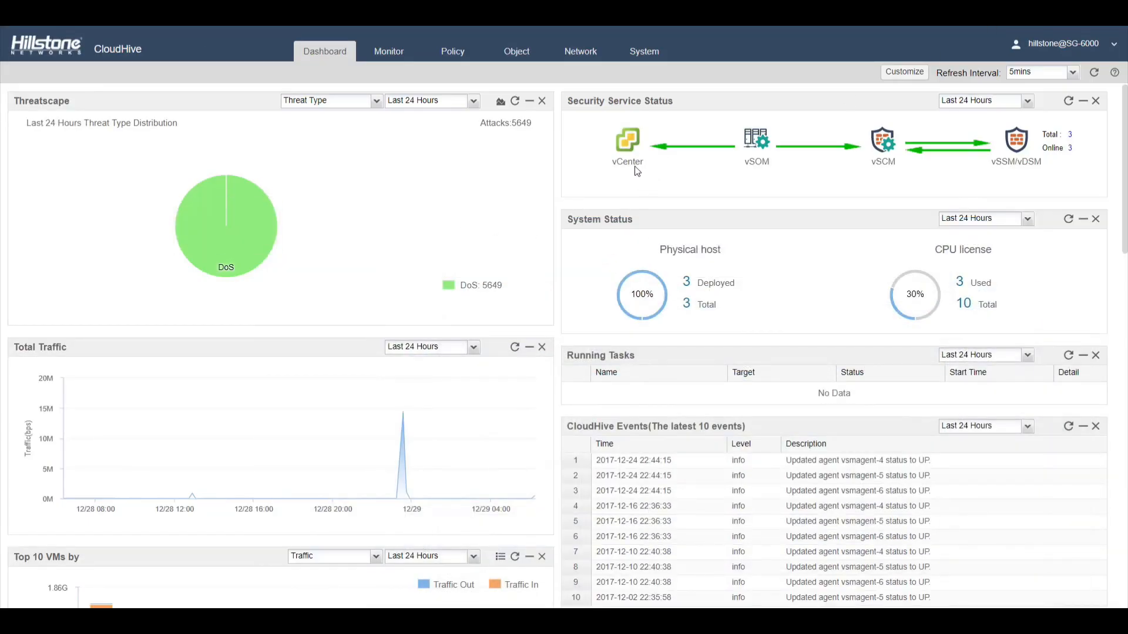
mouse_move(959, 166)
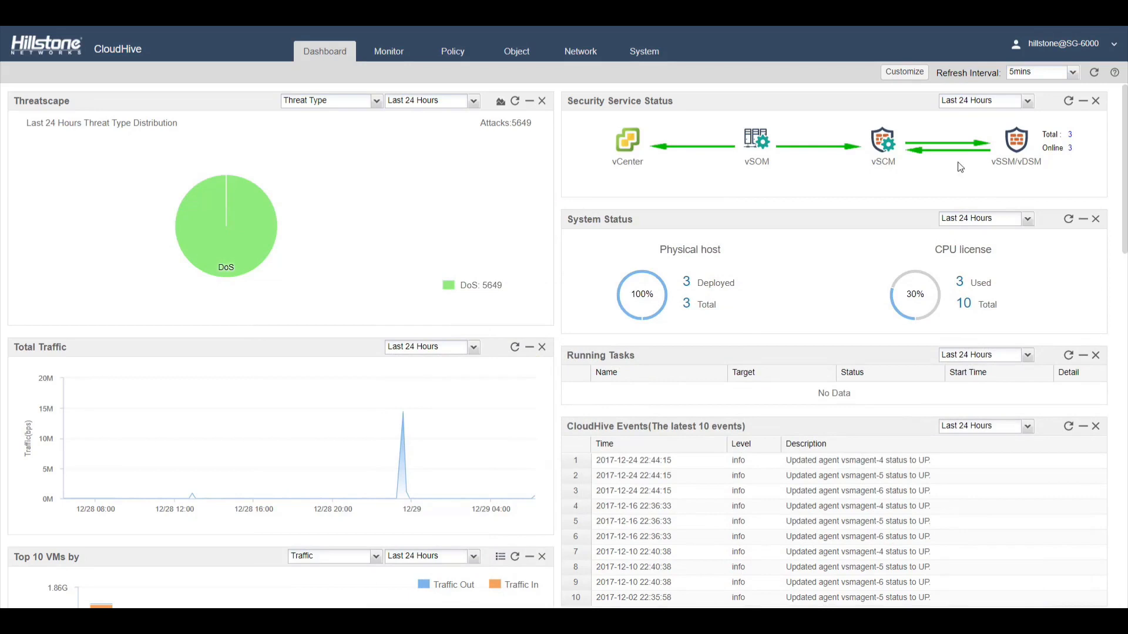
mouse_move(677, 268)
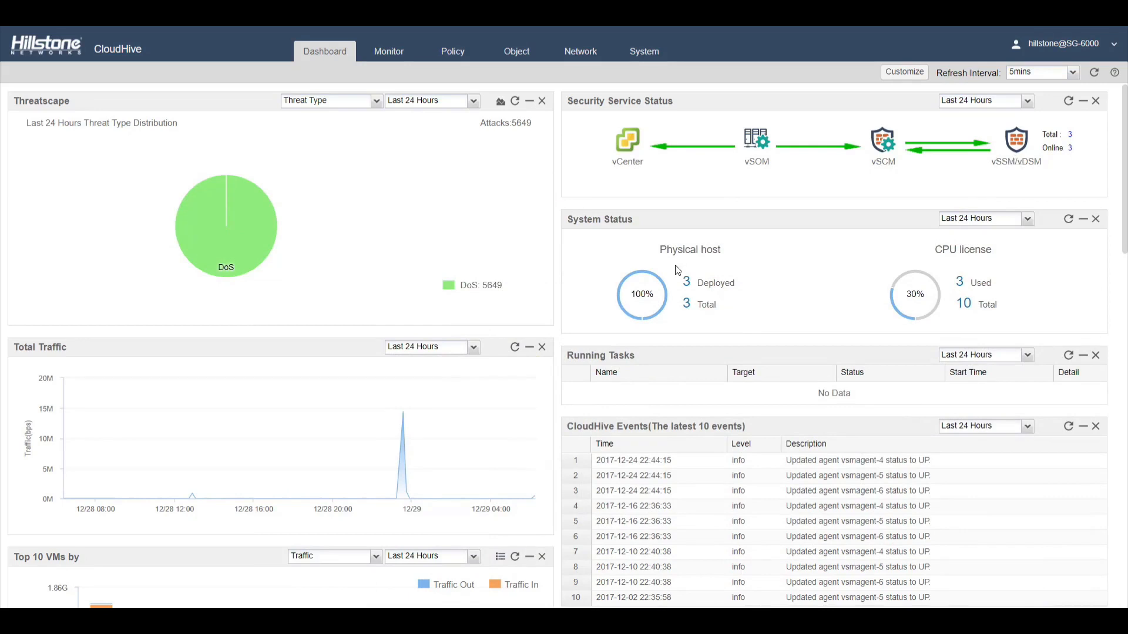
- Switch to the Object section listing vCenter virtual machines with hosts, adapters and status
left_click(517, 50)
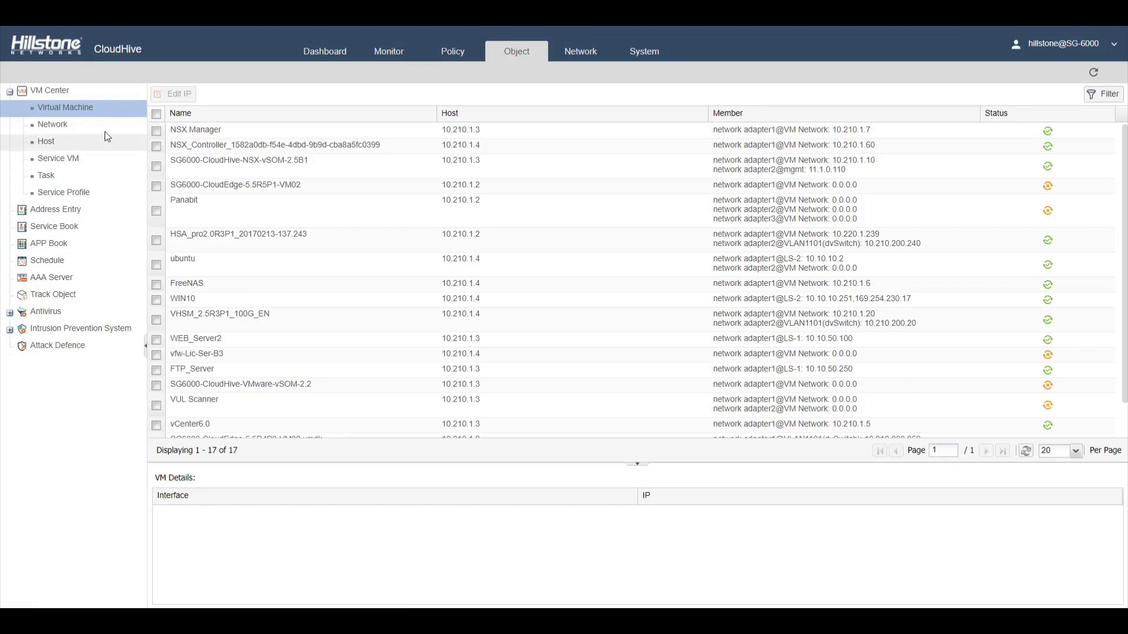
mouse_move(152, 94)
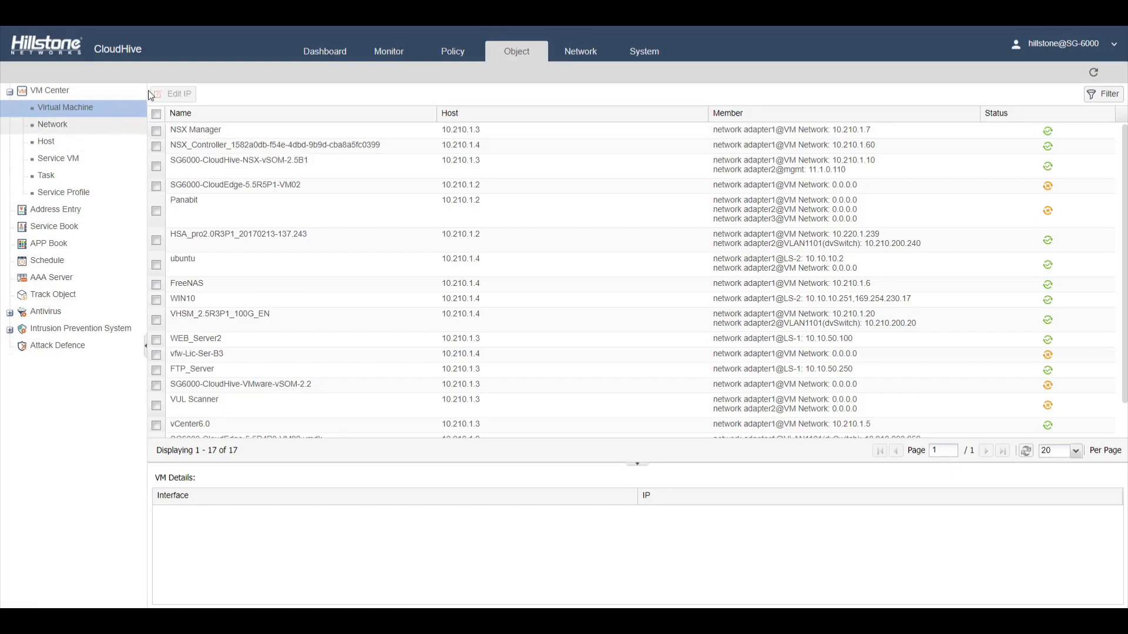
mouse_move(223, 146)
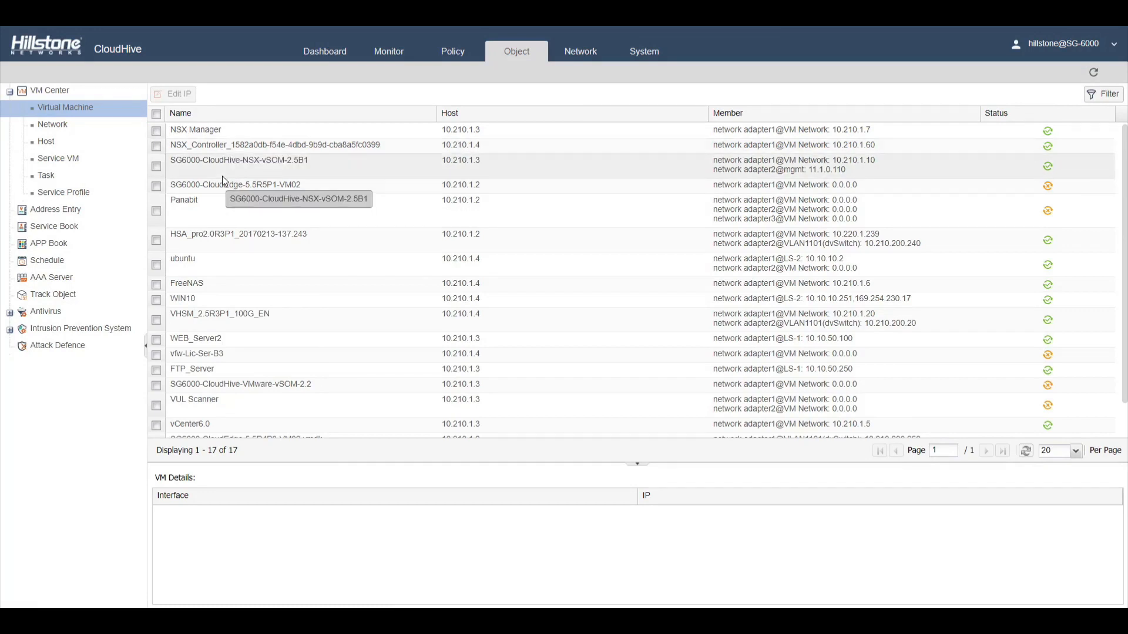
mouse_move(484, 149)
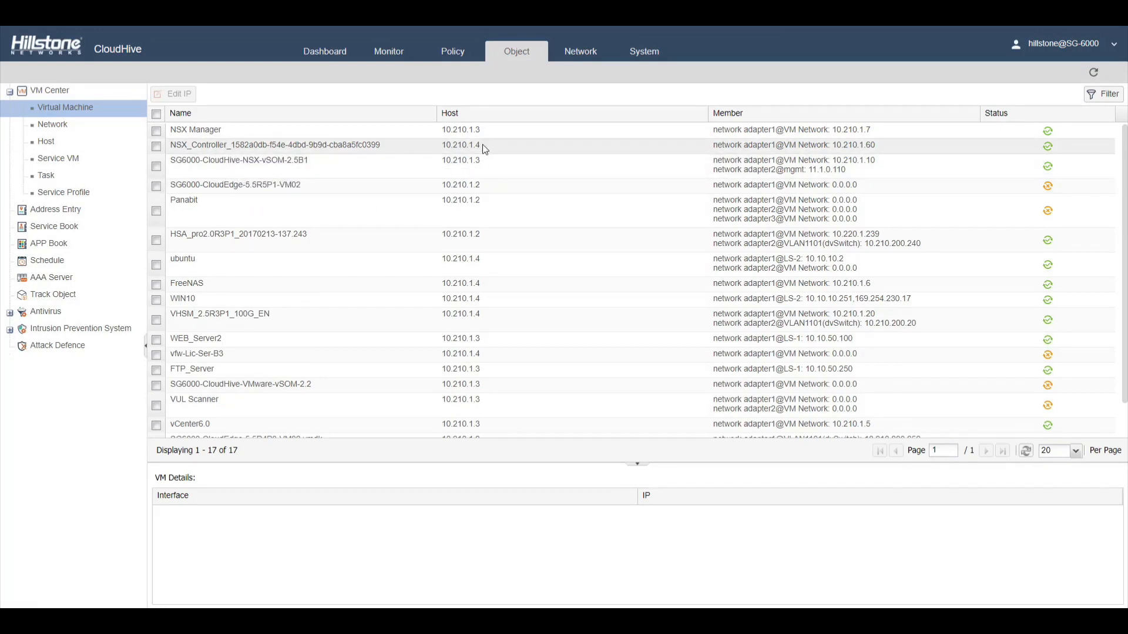
mouse_move(777, 152)
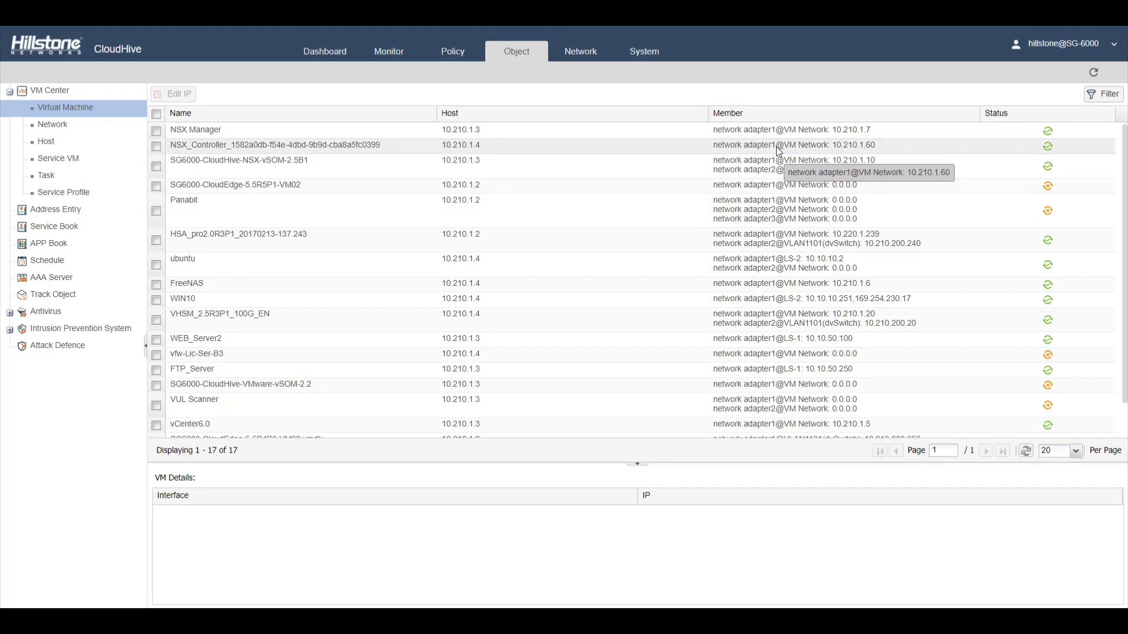
mouse_move(801, 166)
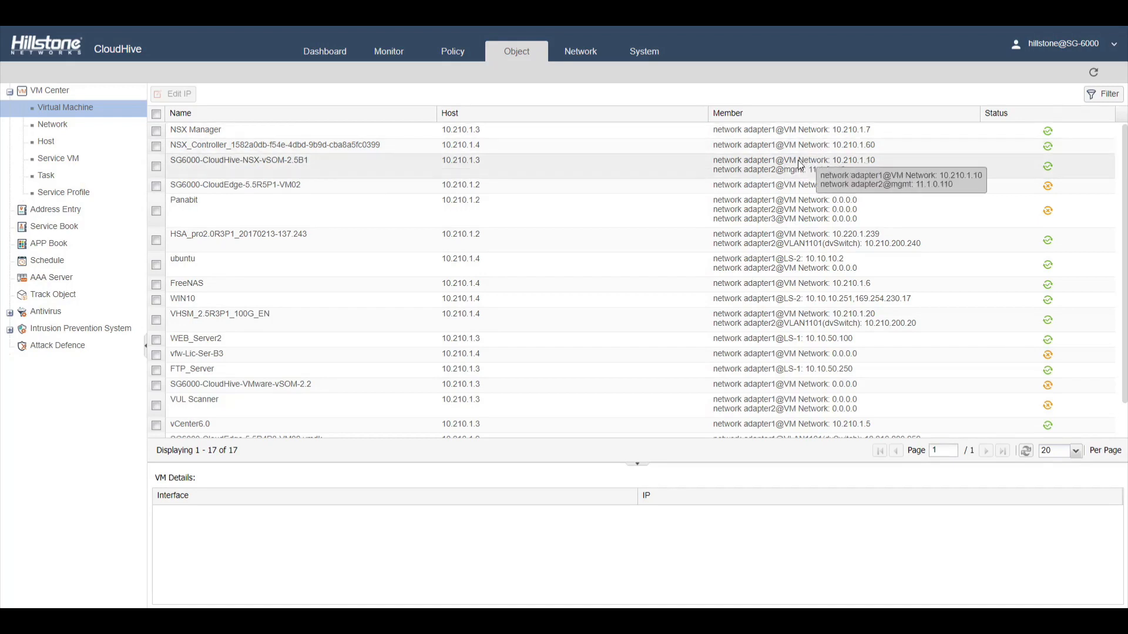
left_click(52, 125)
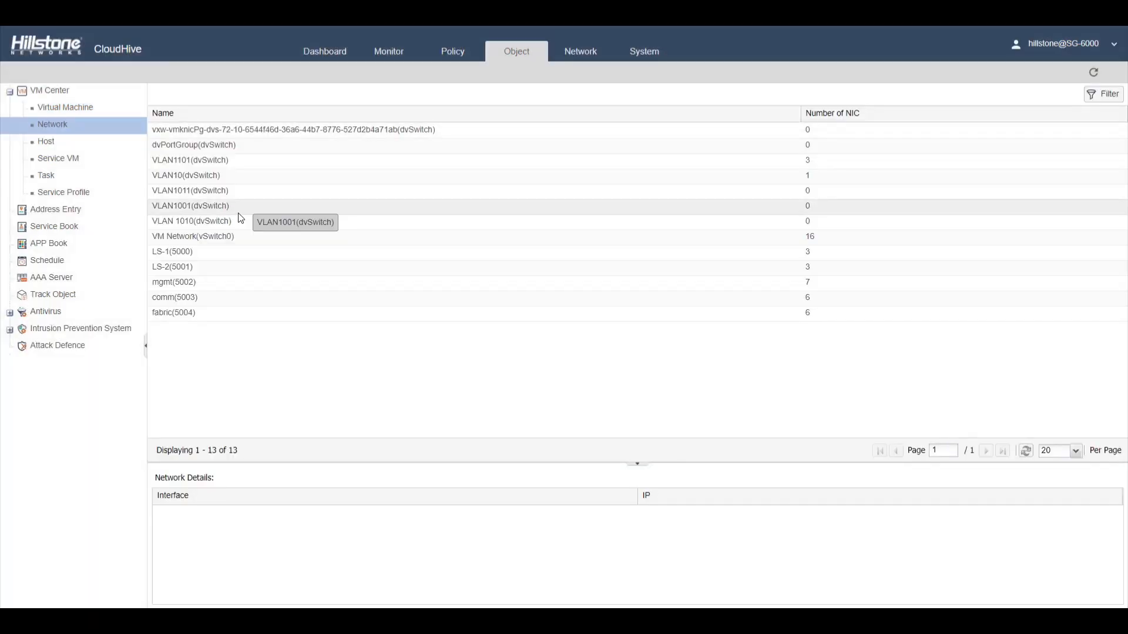
left_click(45, 141)
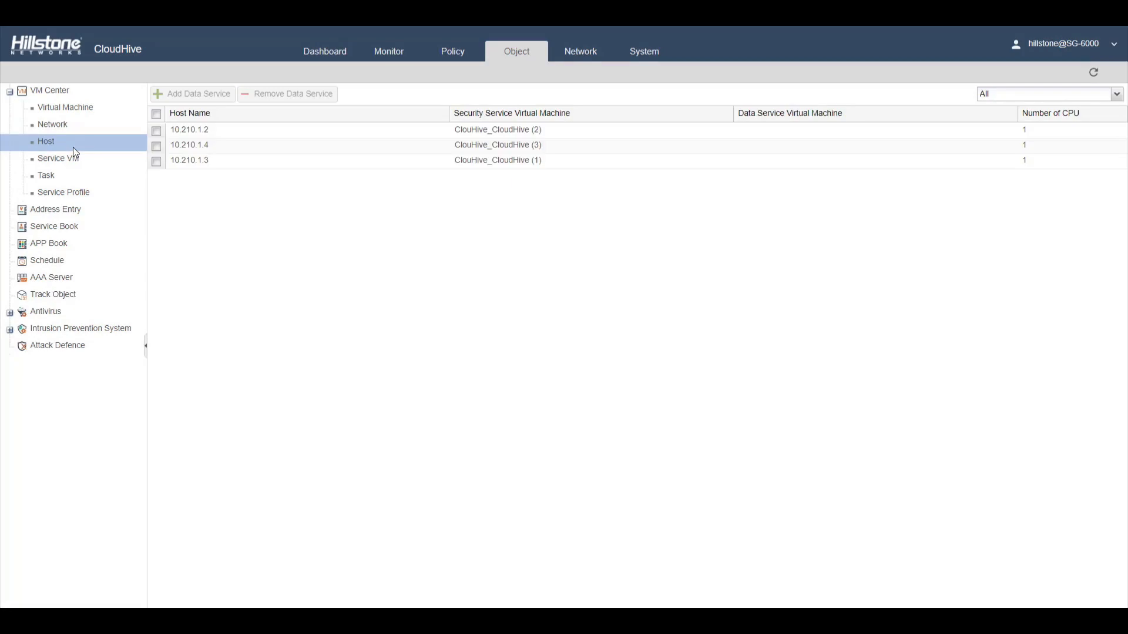
mouse_move(428, 61)
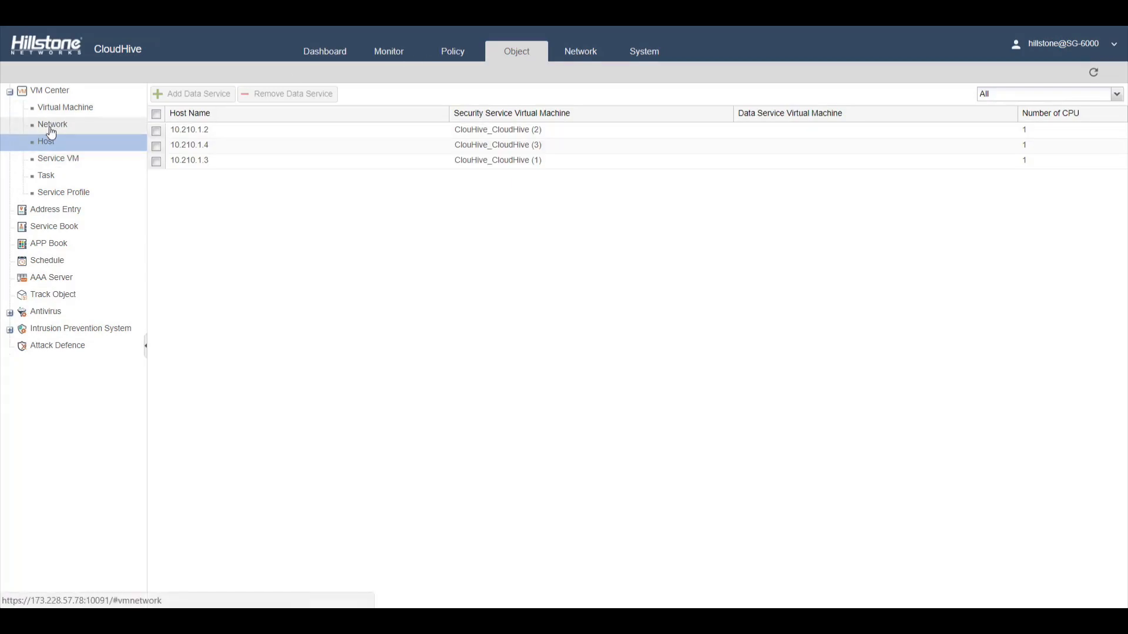
left_click(53, 124)
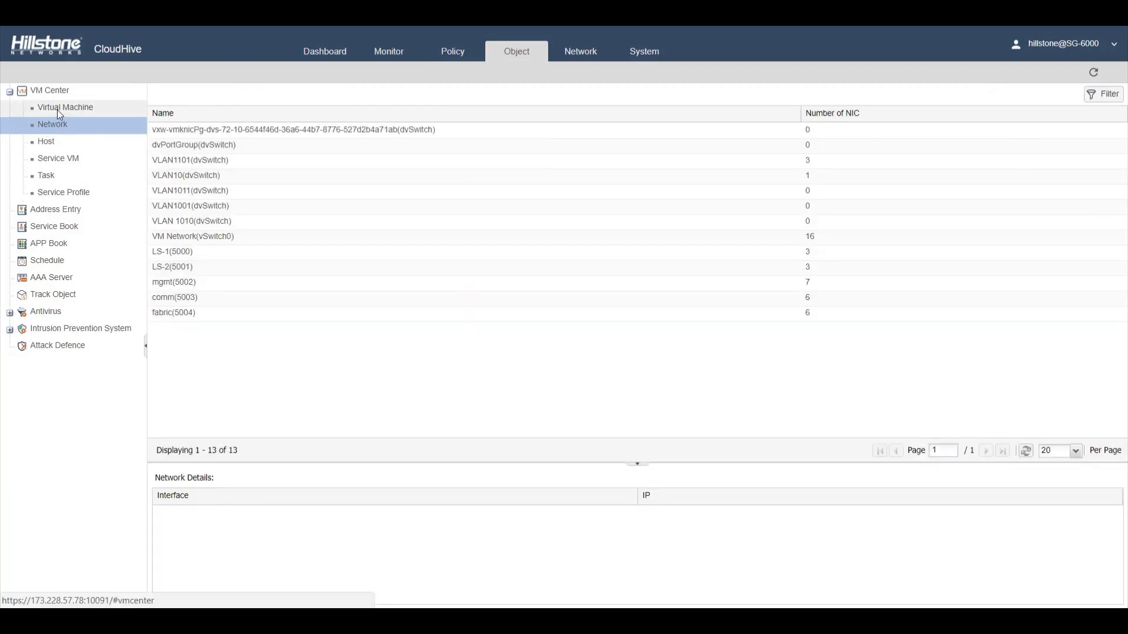
left_click(65, 107)
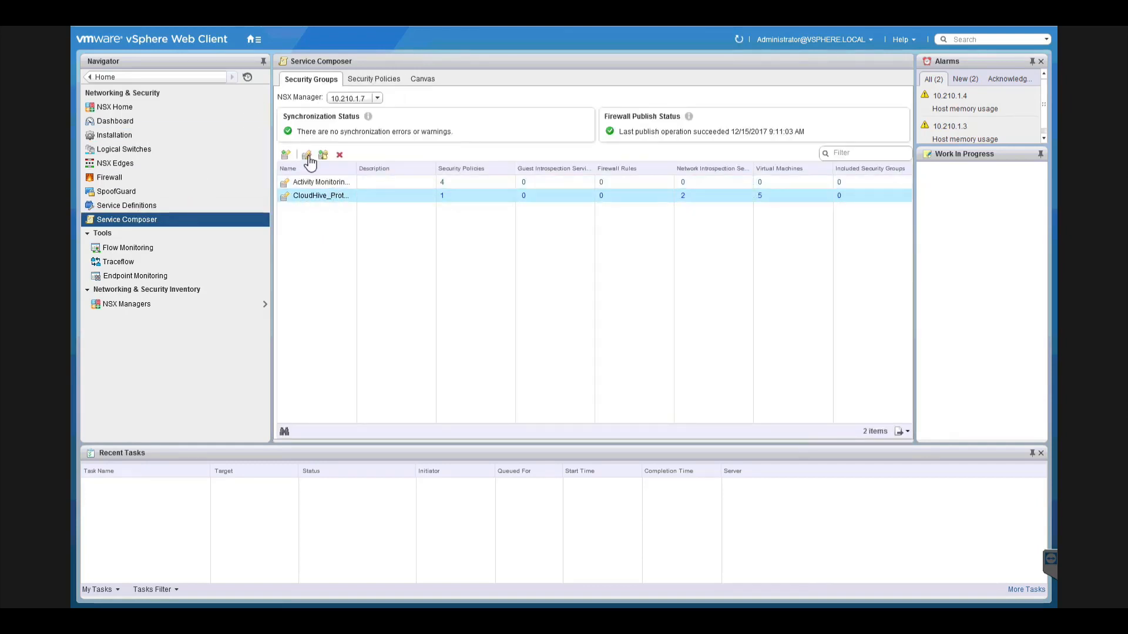
- Check the CloudHive_Protection group, then show the Policy list with the FTP_Server source rule
left_click(305, 155)
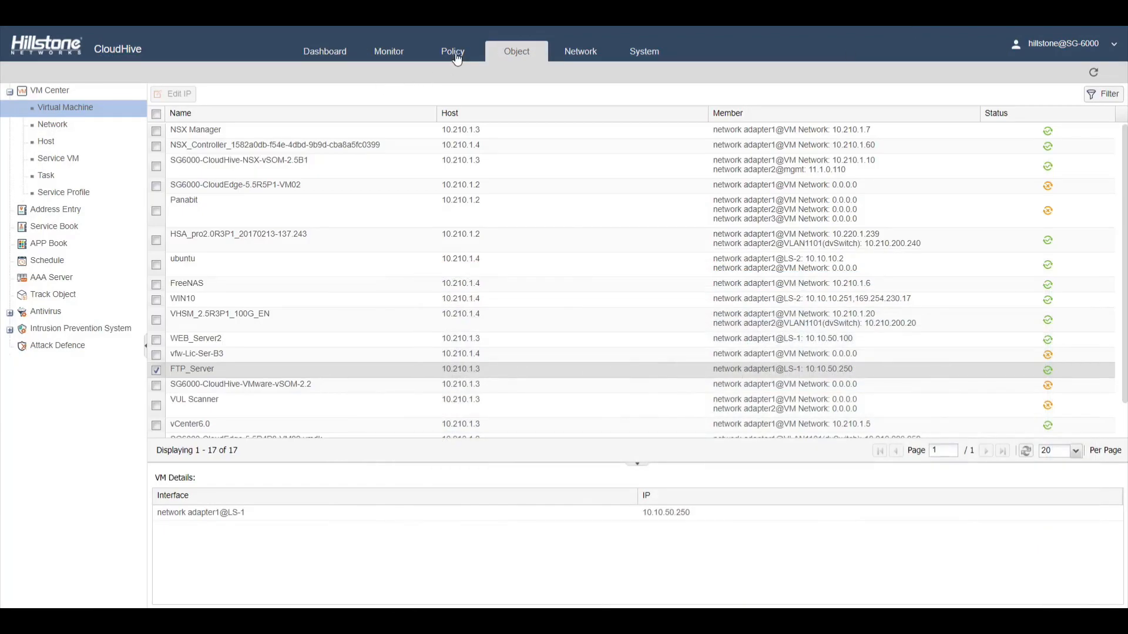
left_click(452, 52)
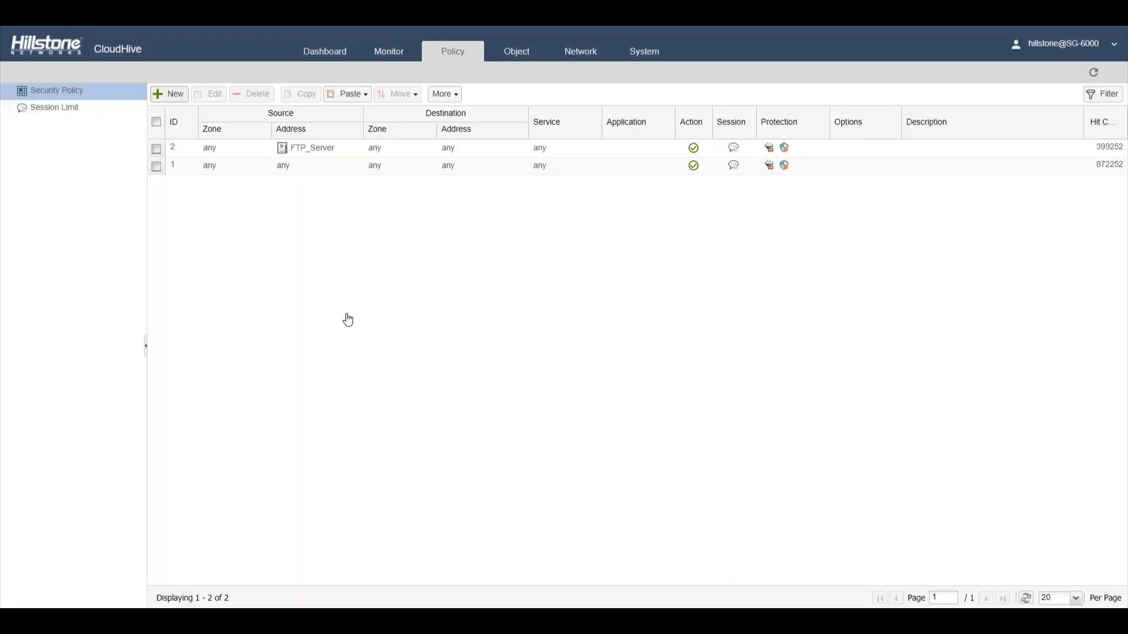
- Start a new security policy, browse the source address choices, and cancel without adding a rule
left_click(169, 94)
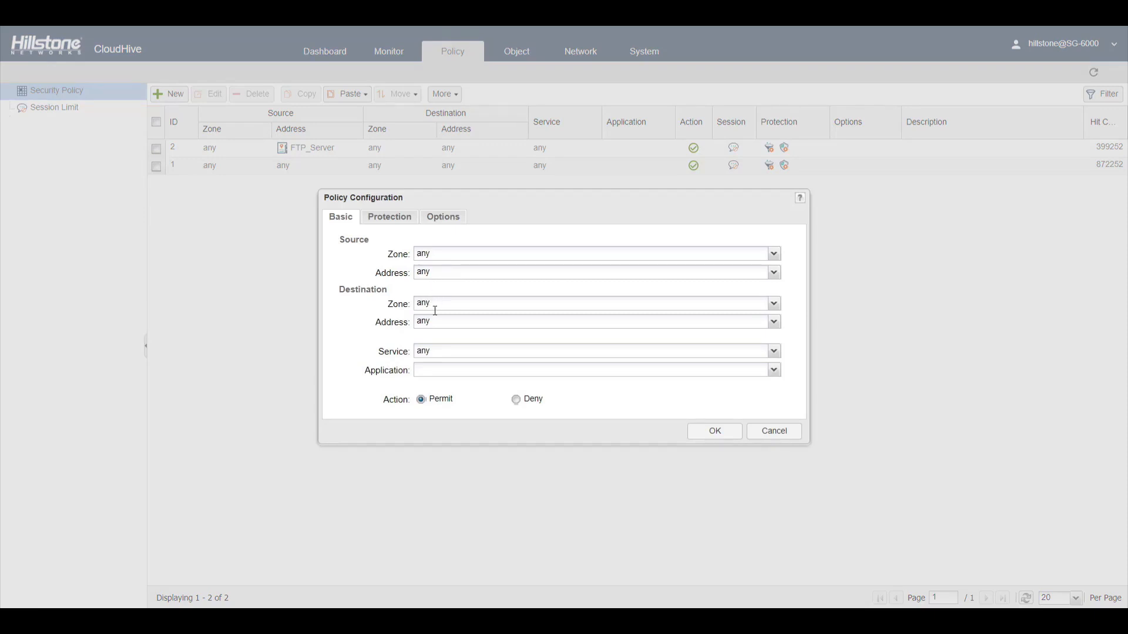
left_click(773, 273)
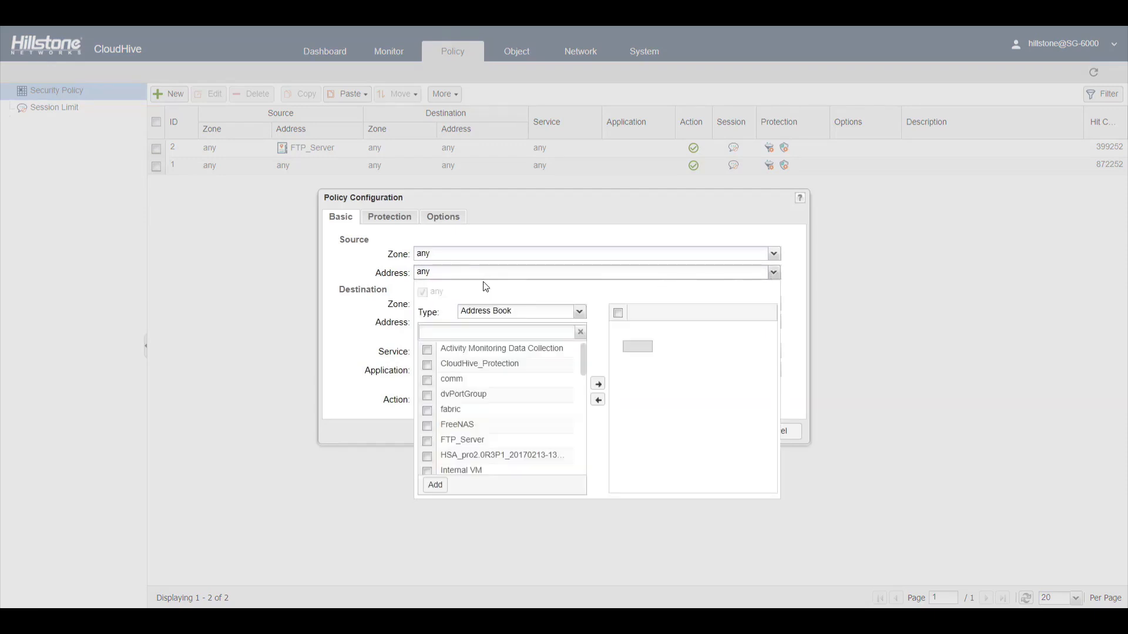
scroll("down", 3)
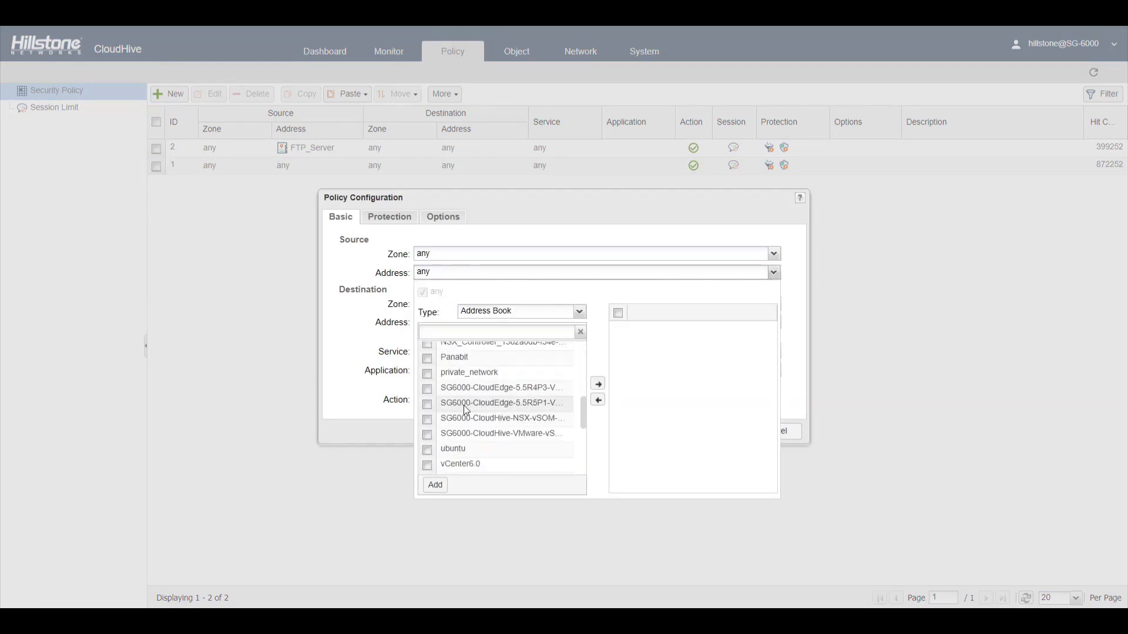
left_click(580, 310)
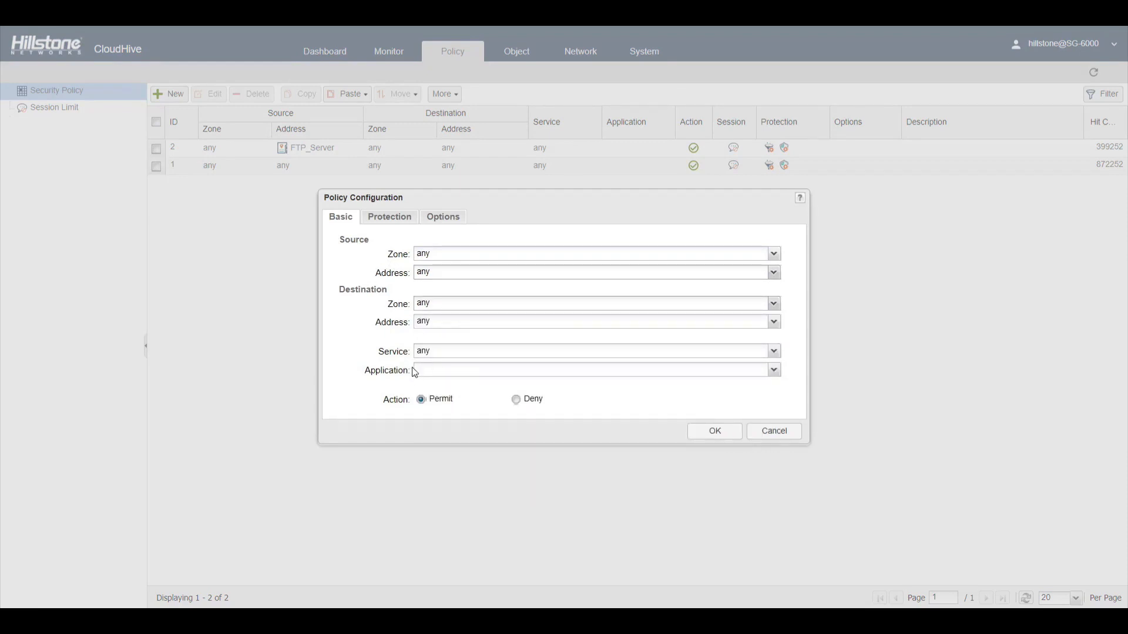
left_click(773, 369)
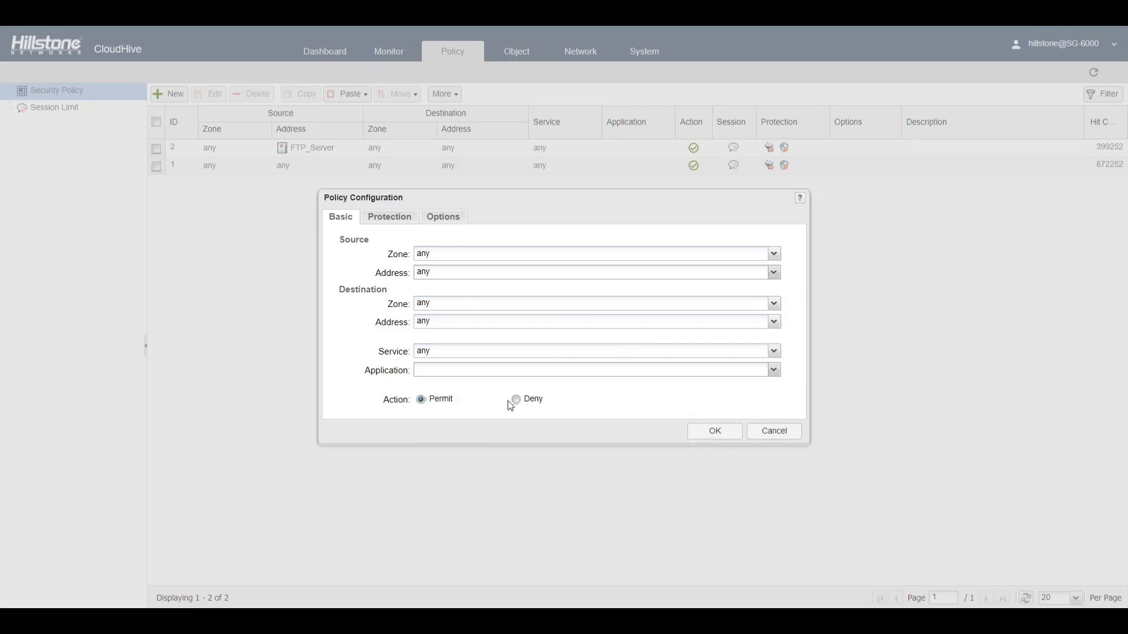
left_click(389, 216)
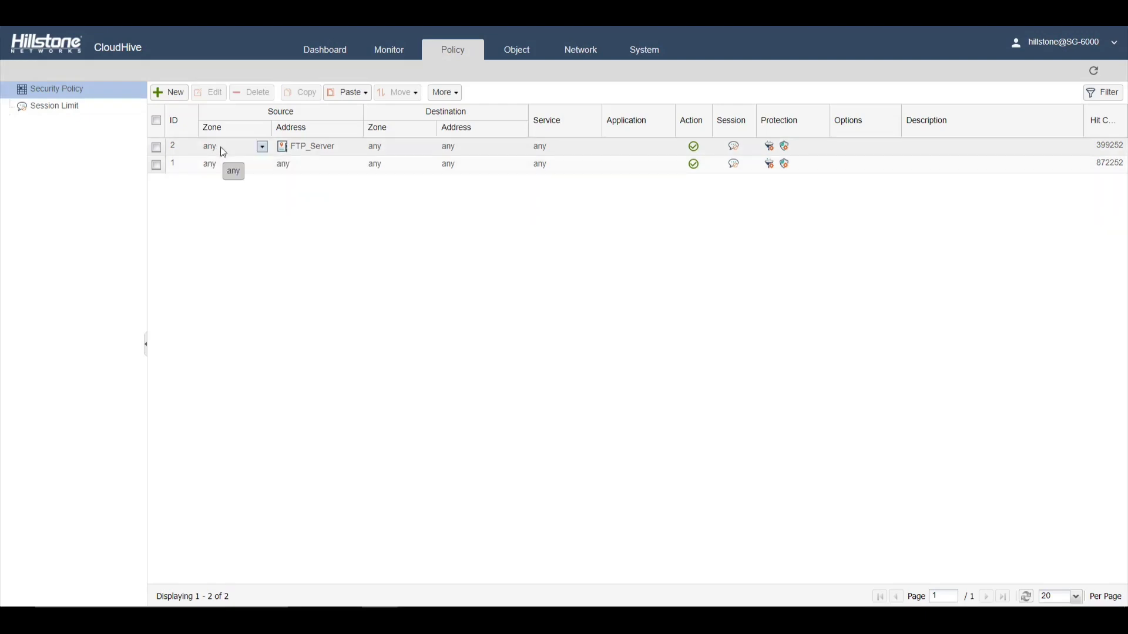
mouse_move(678, 159)
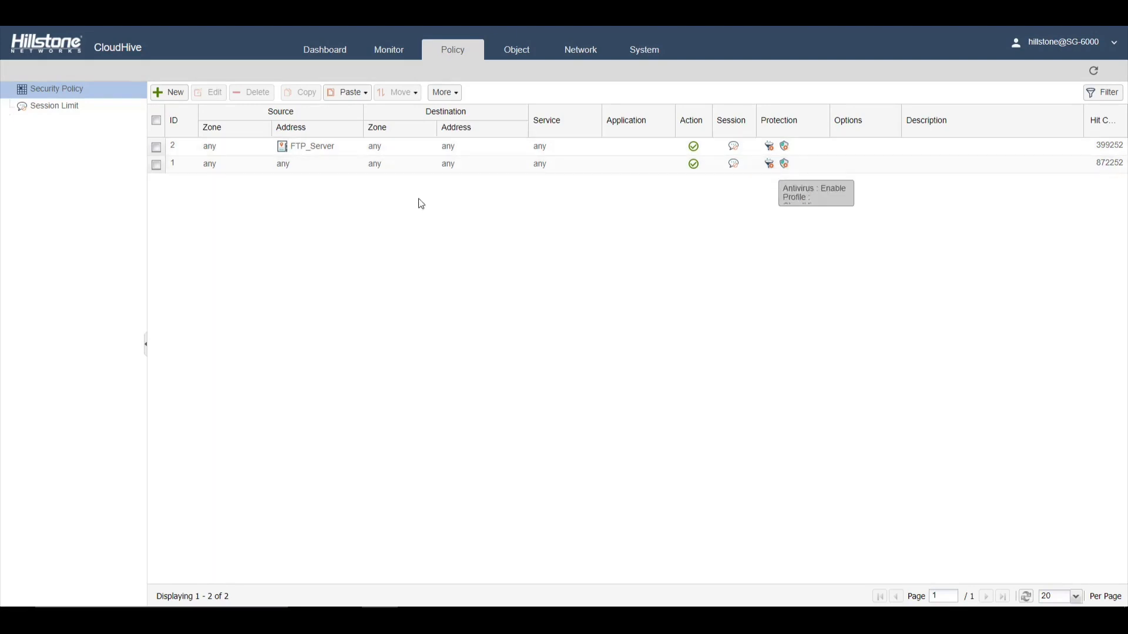
- Switch to Monitor so the Insight topology map with the Application table appears
left_click(387, 49)
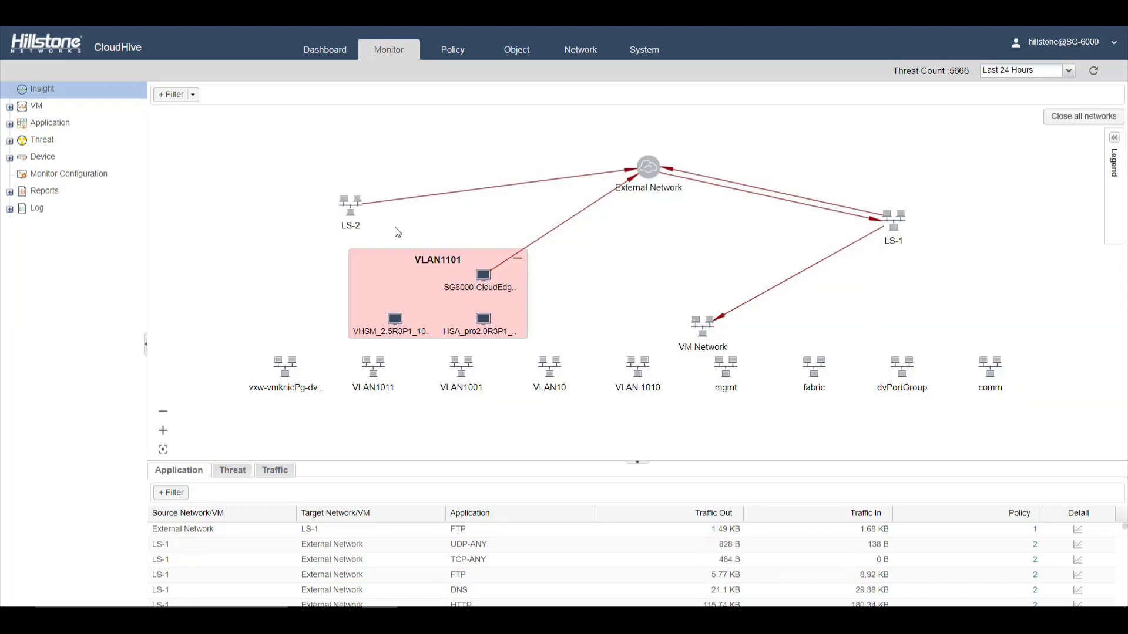
- Expand LS-2, set the range to Last 30 Days, and rearrange servers inside LS-1
left_click(351, 206)
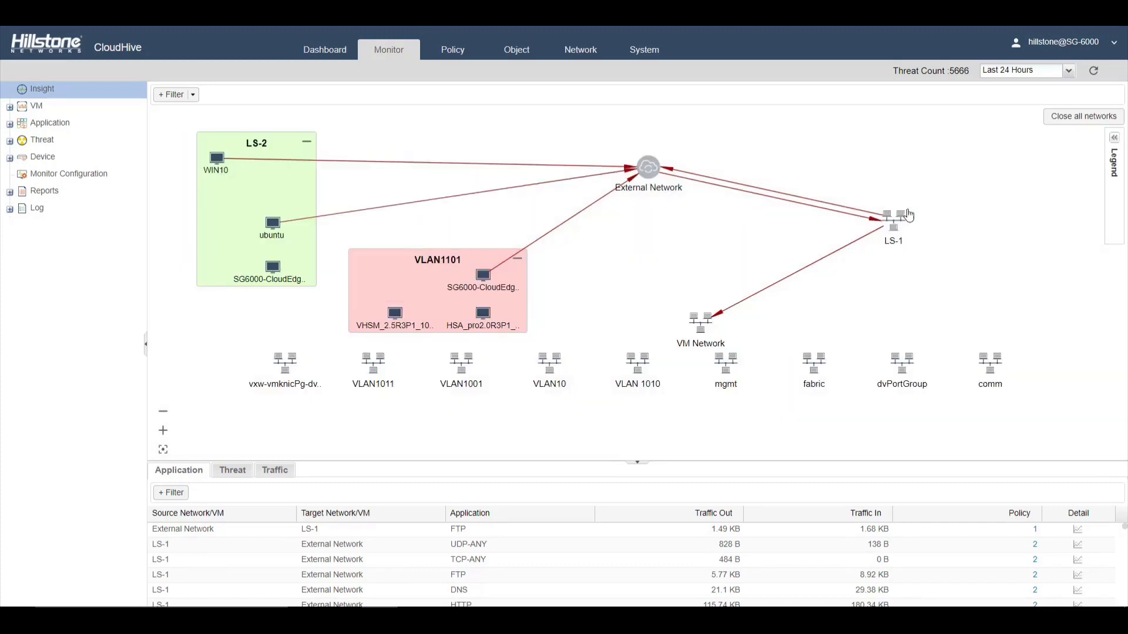
left_click(1067, 71)
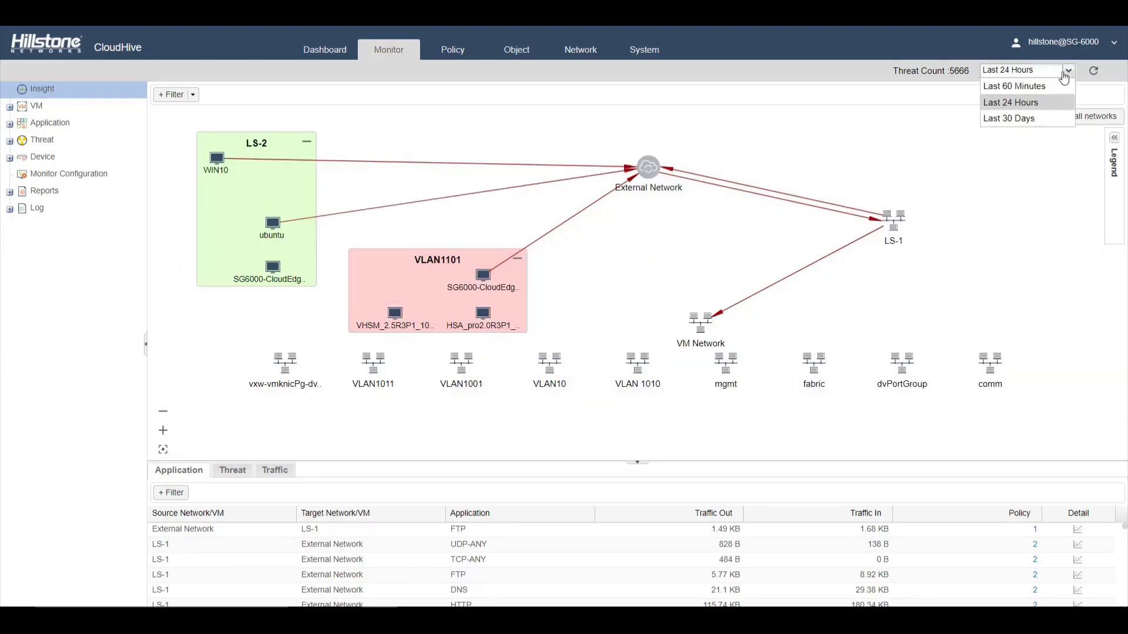
left_click(1008, 118)
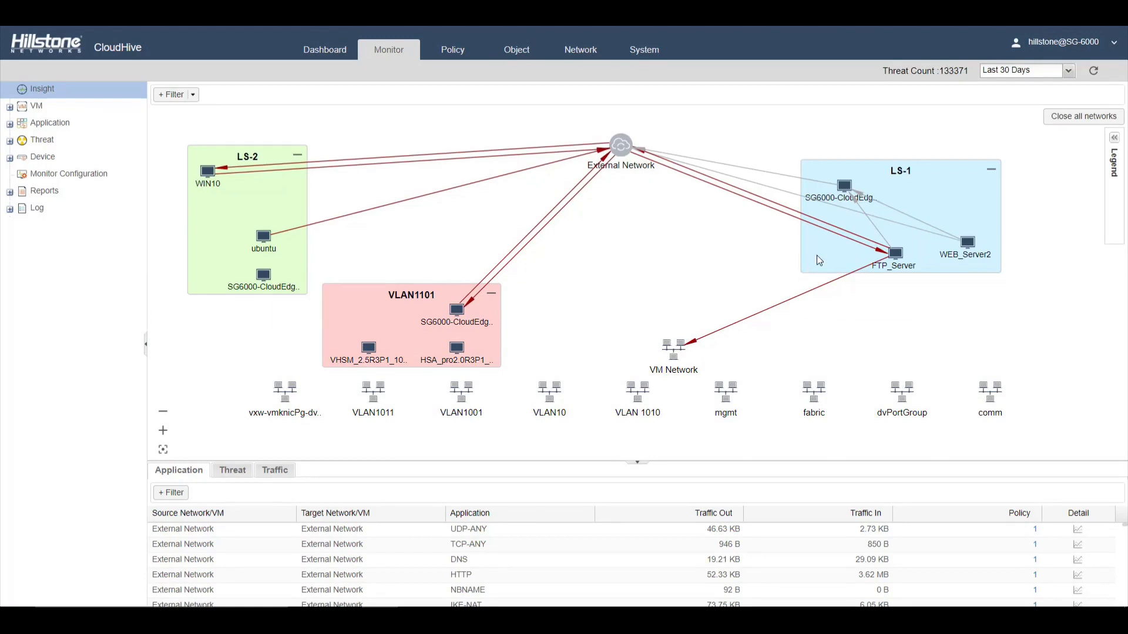
left_click_drag(893, 254, 790, 271)
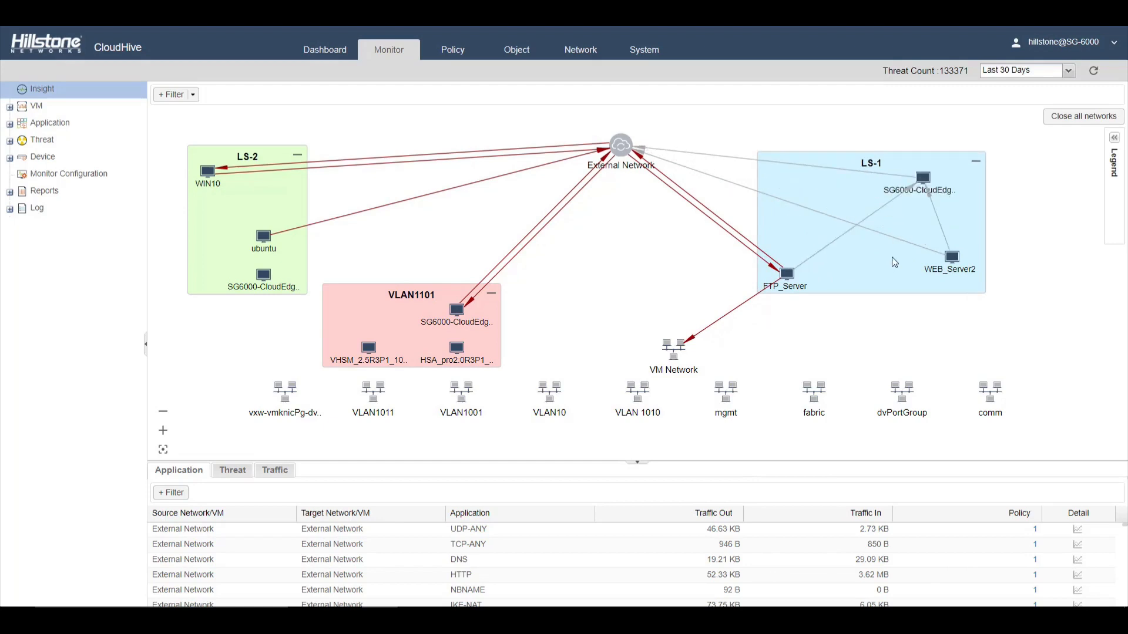
- Scroll the Application table and switch to the Threat list showing the SYN-flood DDoS entry
scroll("down", 3)
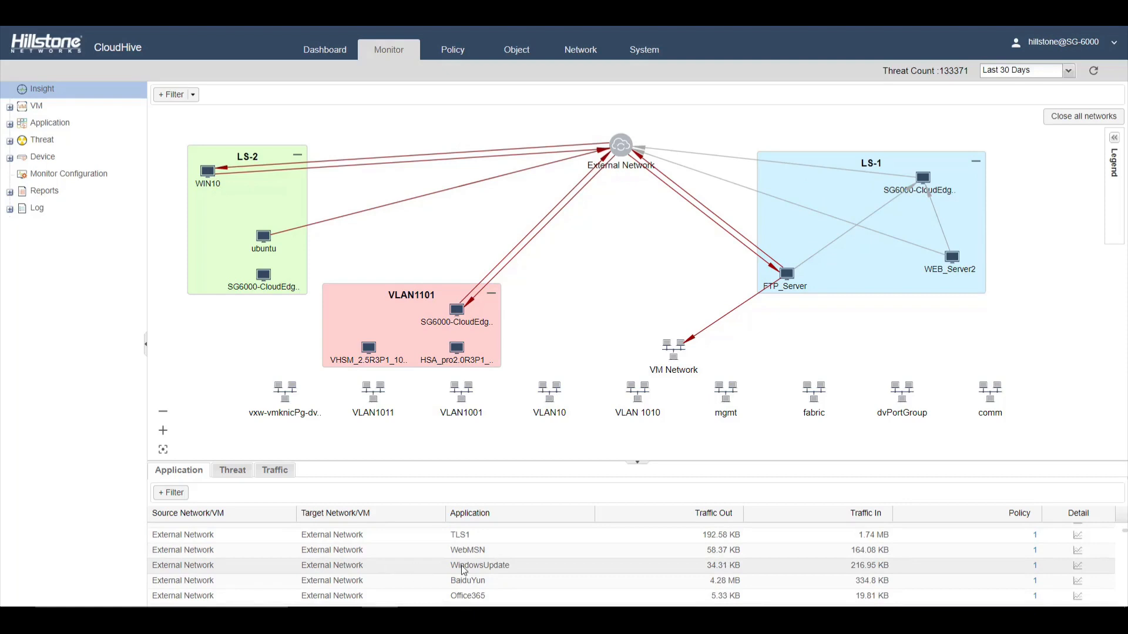
scroll("down", 3)
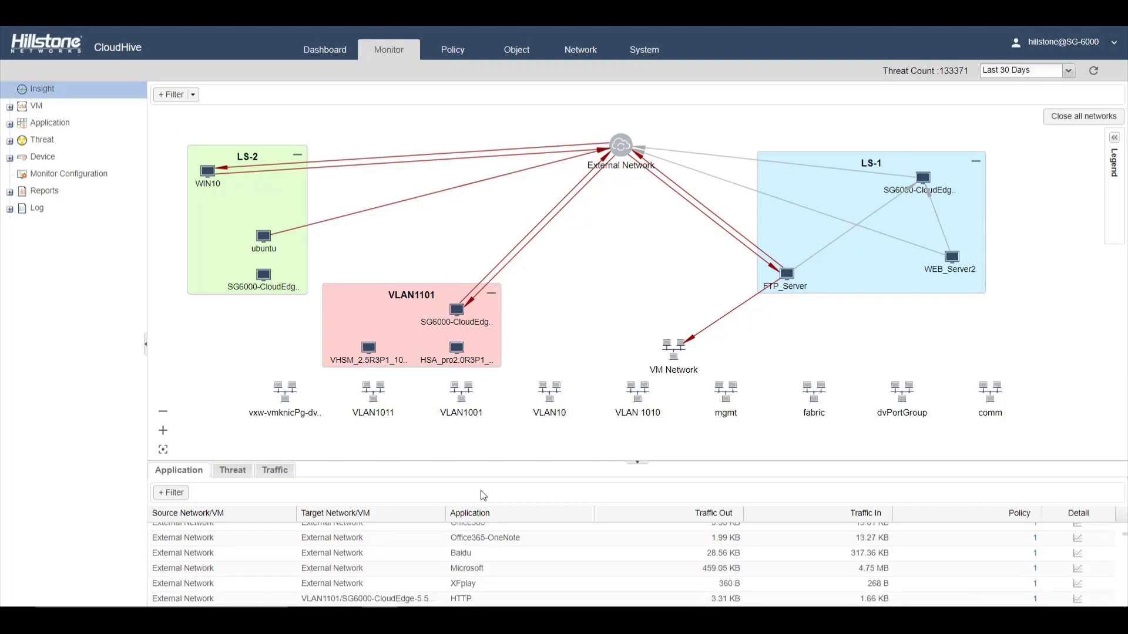
left_click(233, 470)
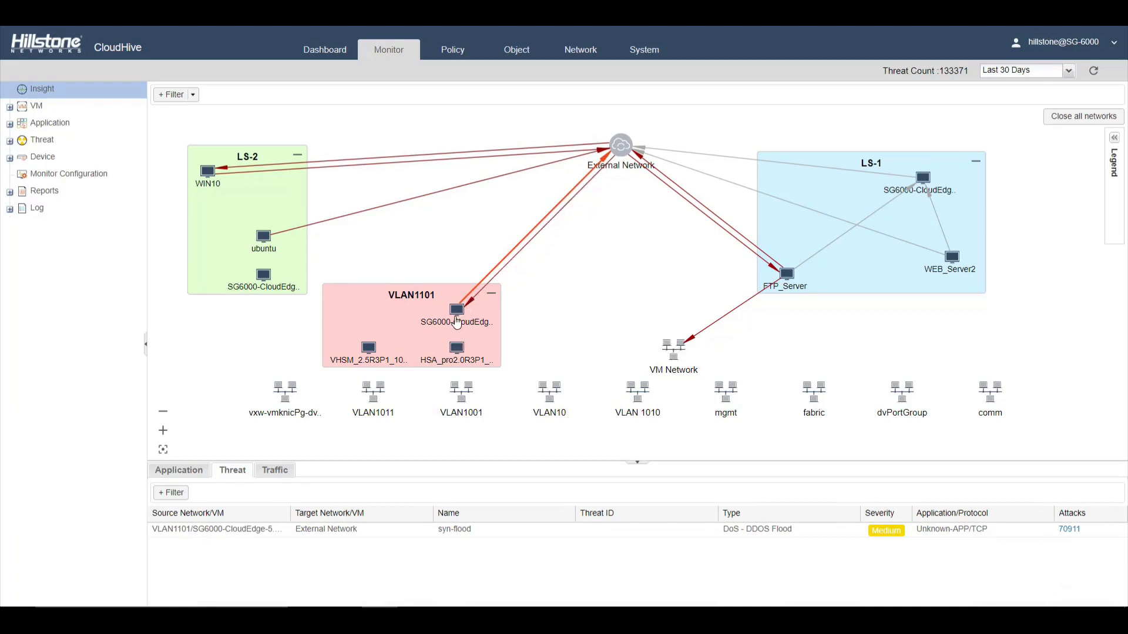
mouse_move(375, 537)
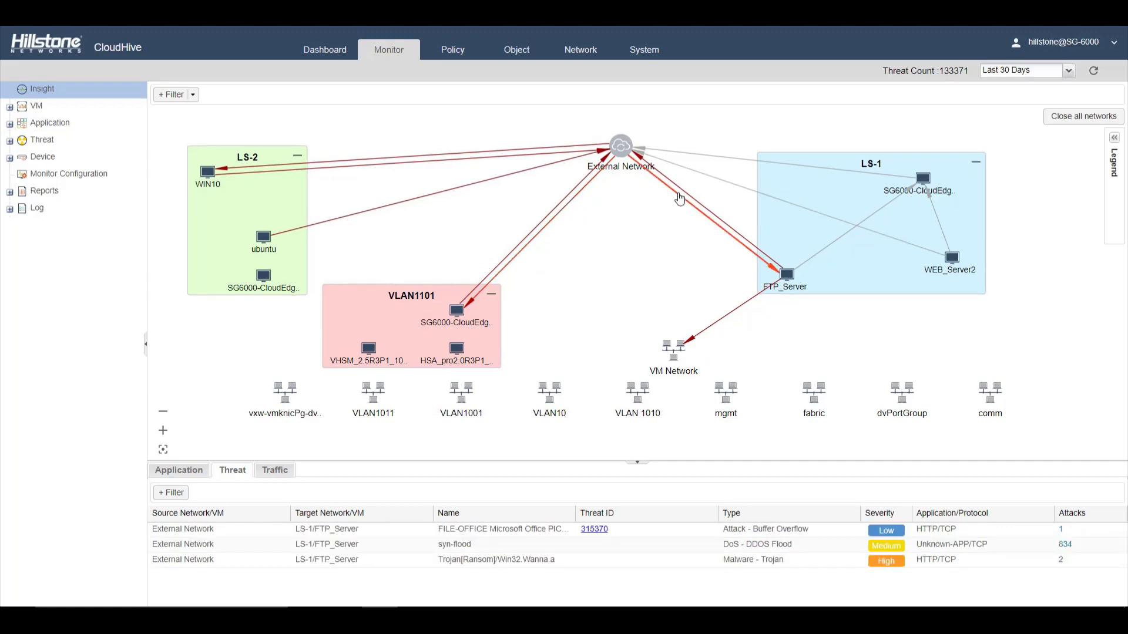
mouse_move(471, 592)
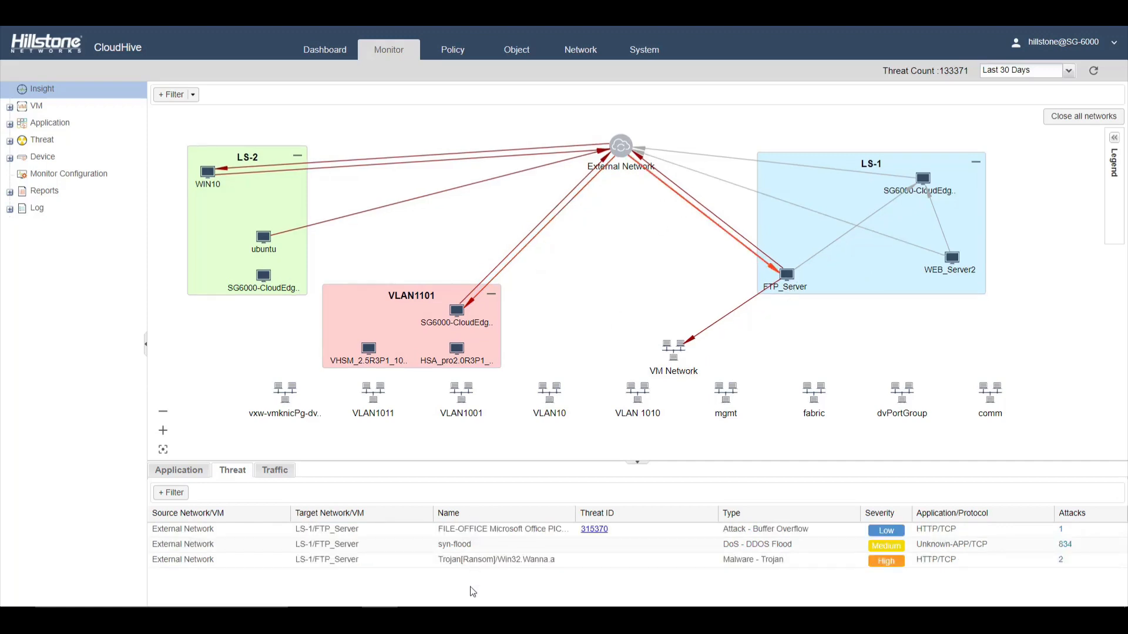
mouse_move(474, 560)
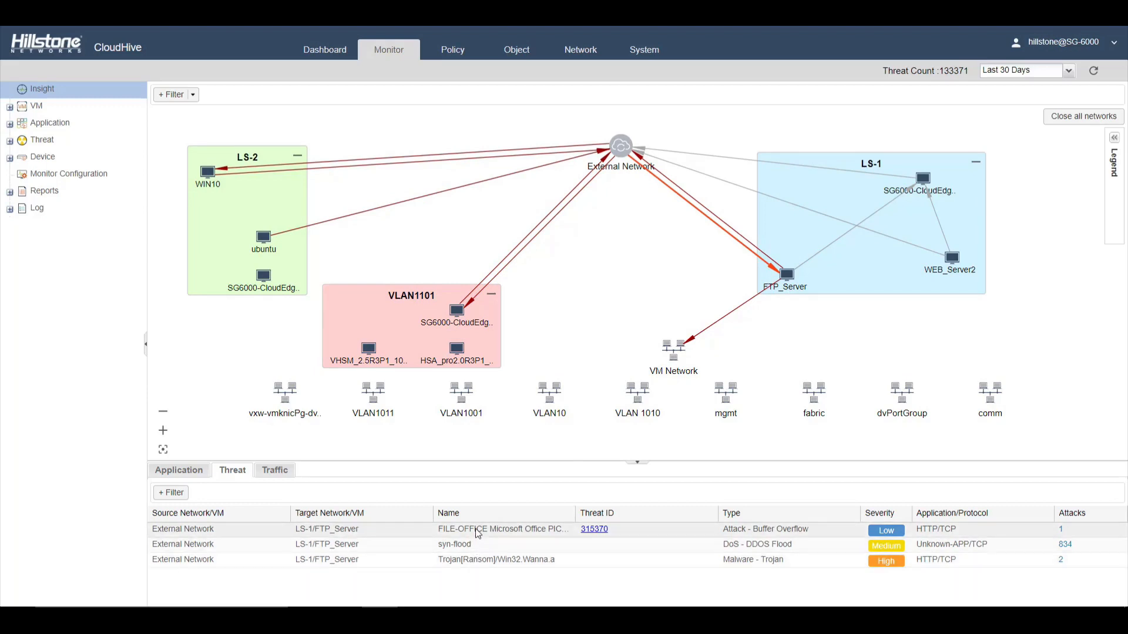
mouse_move(477, 528)
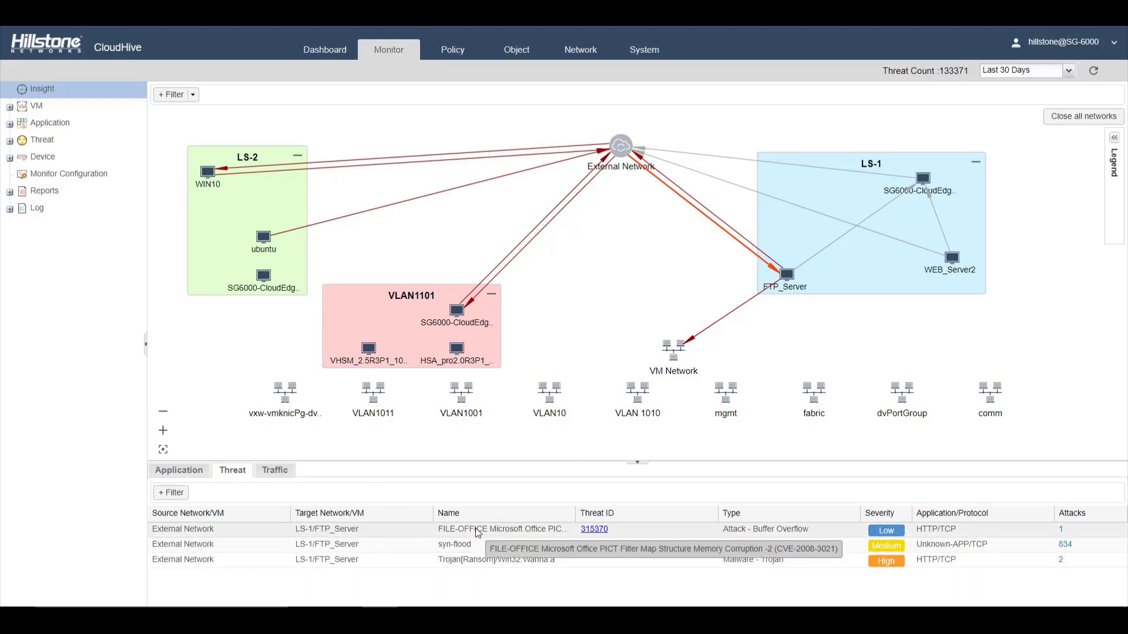
mouse_move(557, 535)
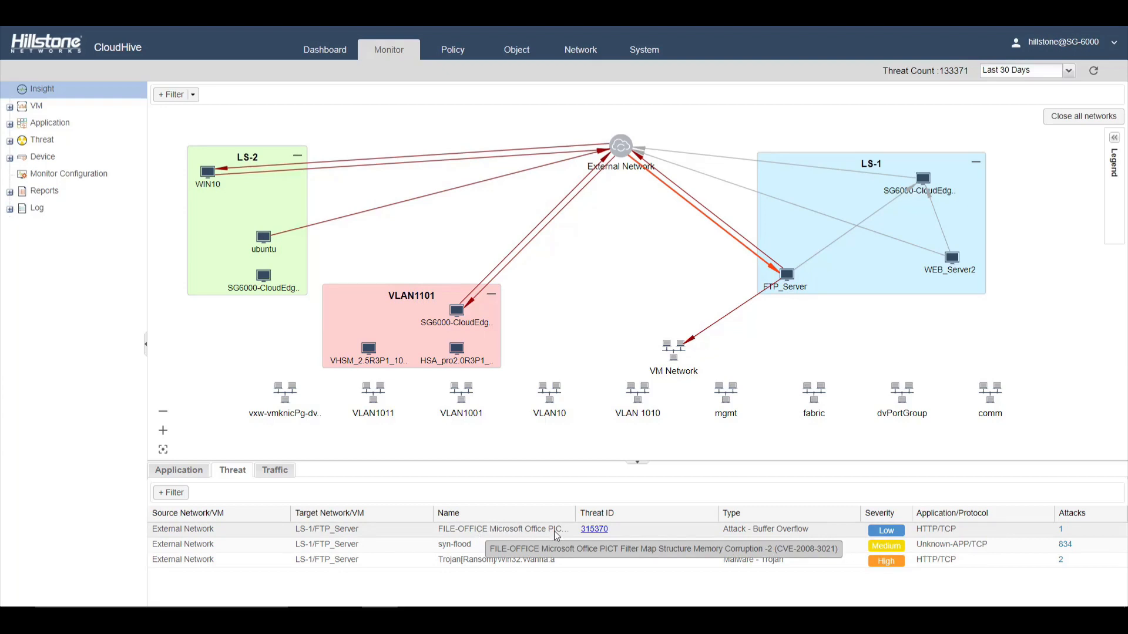
- Move to the Application Summary charts of top applications, categories and risk distribution
left_click(50, 123)
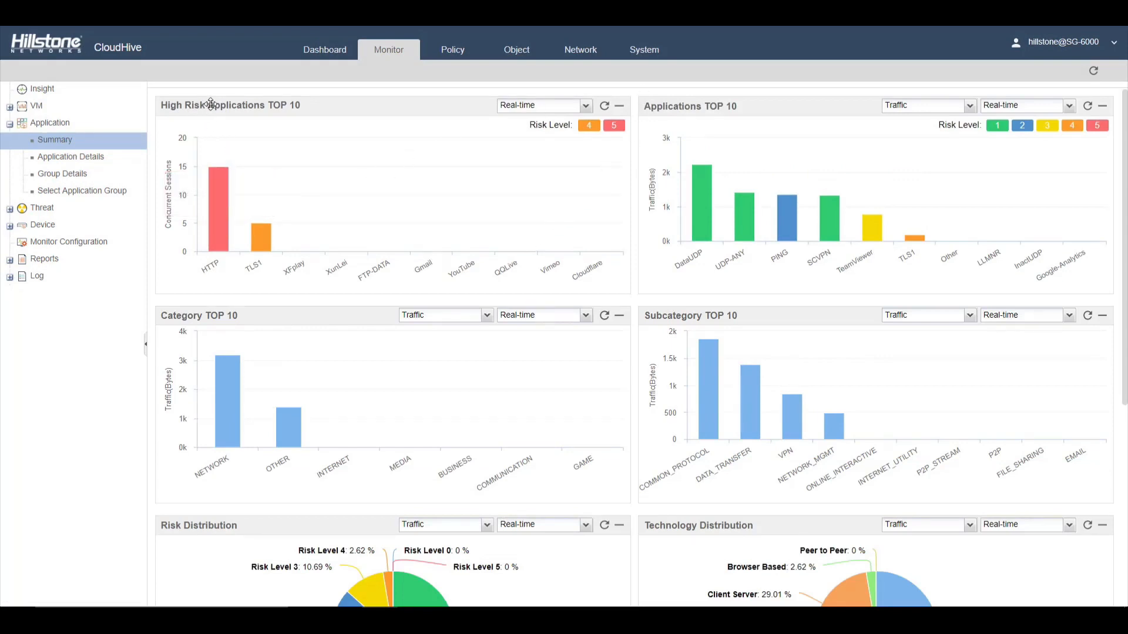
mouse_move(254, 343)
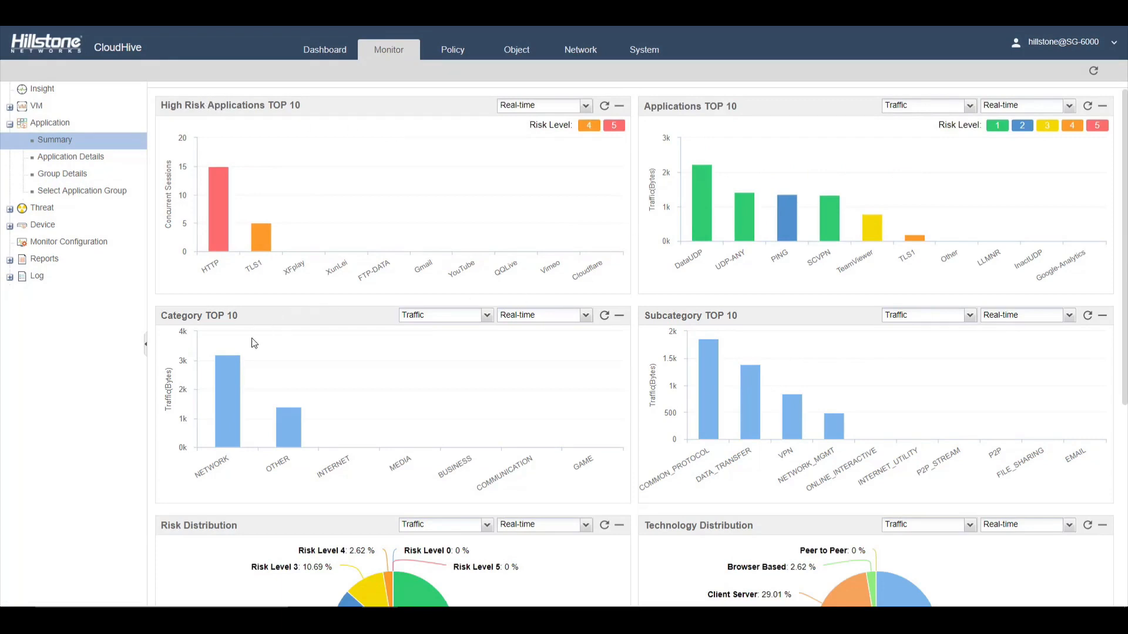
mouse_move(644, 193)
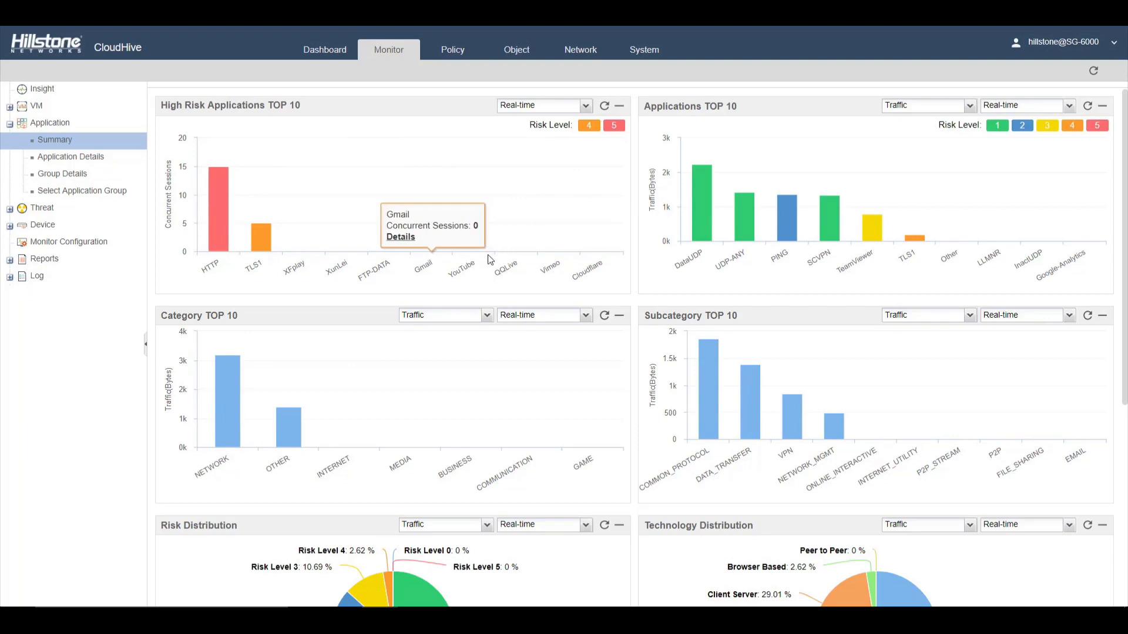
mouse_move(563, 230)
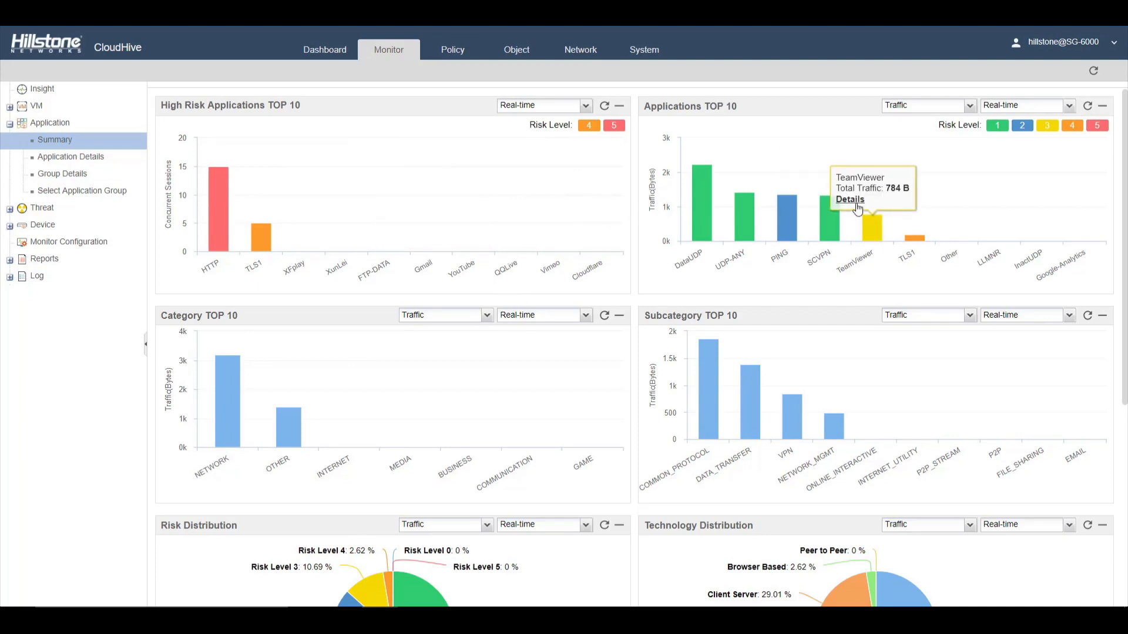
- Show TeamViewer's Application Details with per-VM traffic for the last 24 hours
left_click(850, 198)
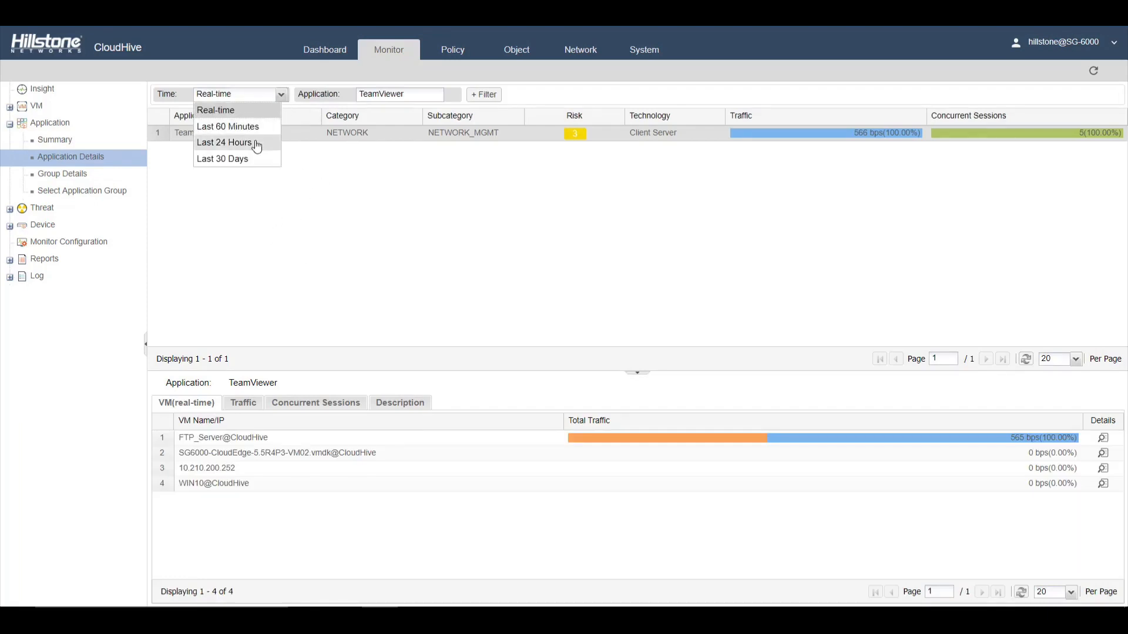
left_click(224, 142)
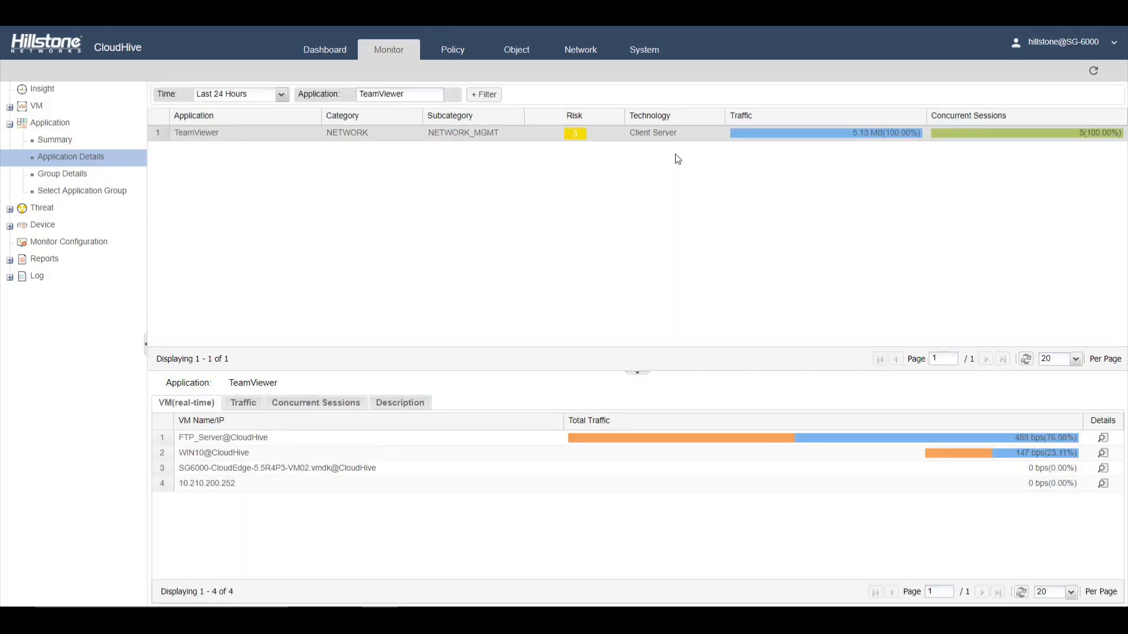
mouse_move(240, 268)
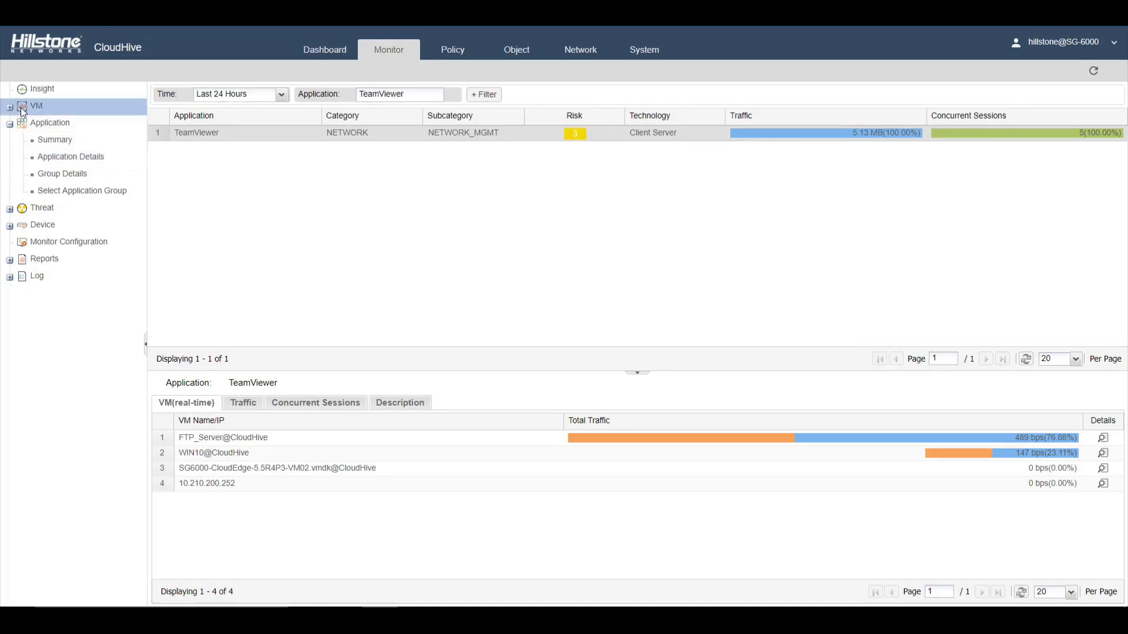
- Show the VM Summary with top 10 VMs by traffic, then move on toward the Dashboard
left_click(37, 106)
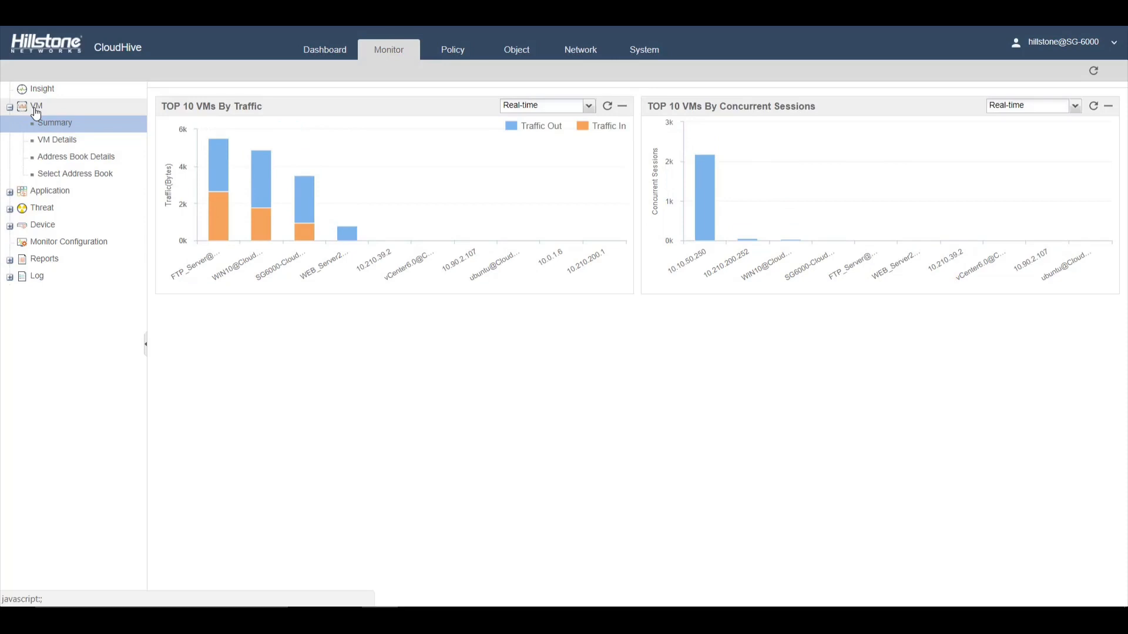
mouse_move(216, 231)
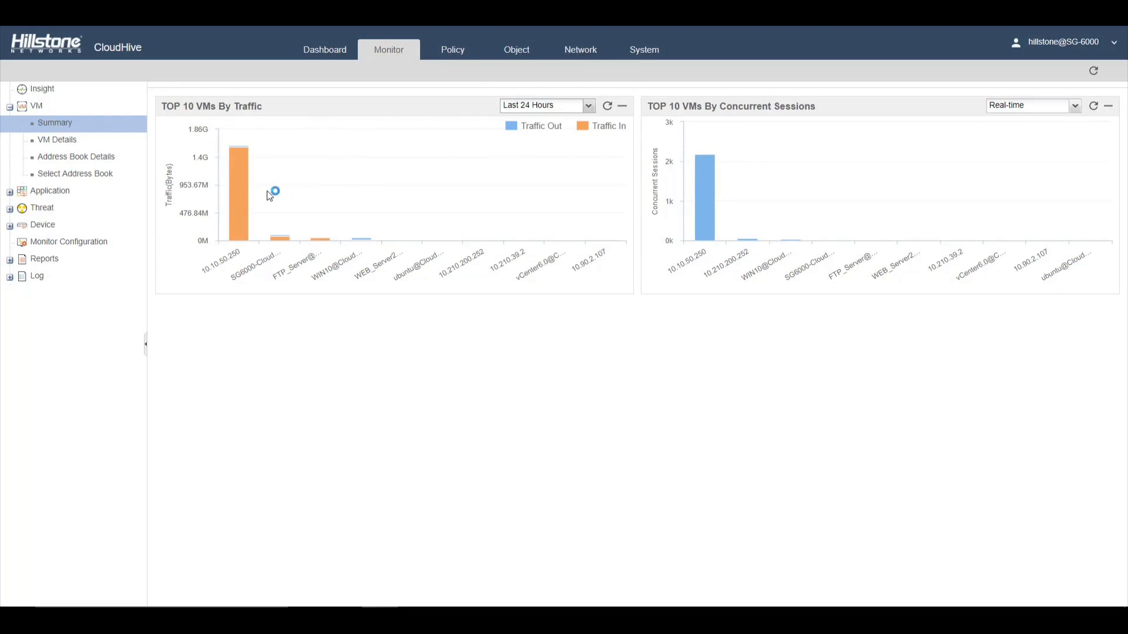
mouse_move(321, 242)
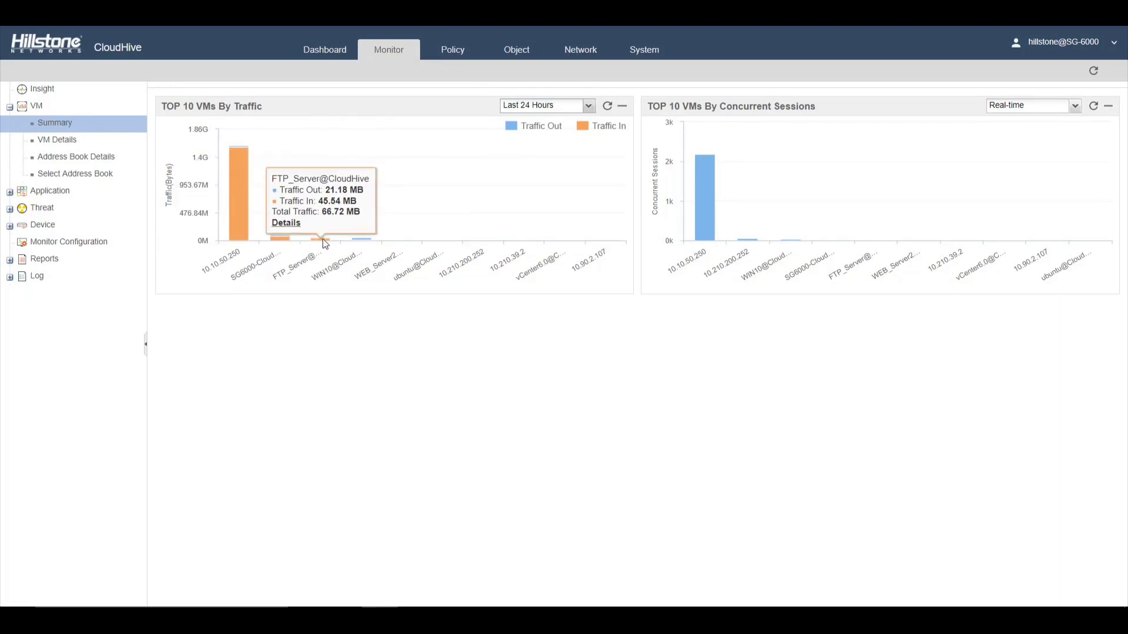
left_click(55, 140)
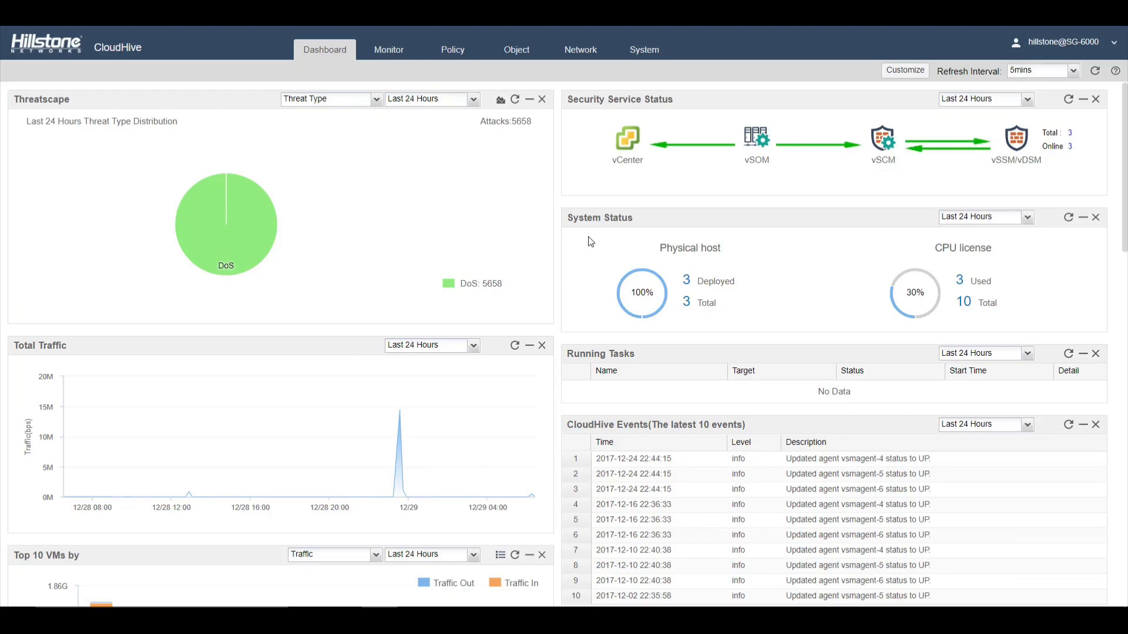
mouse_move(553, 227)
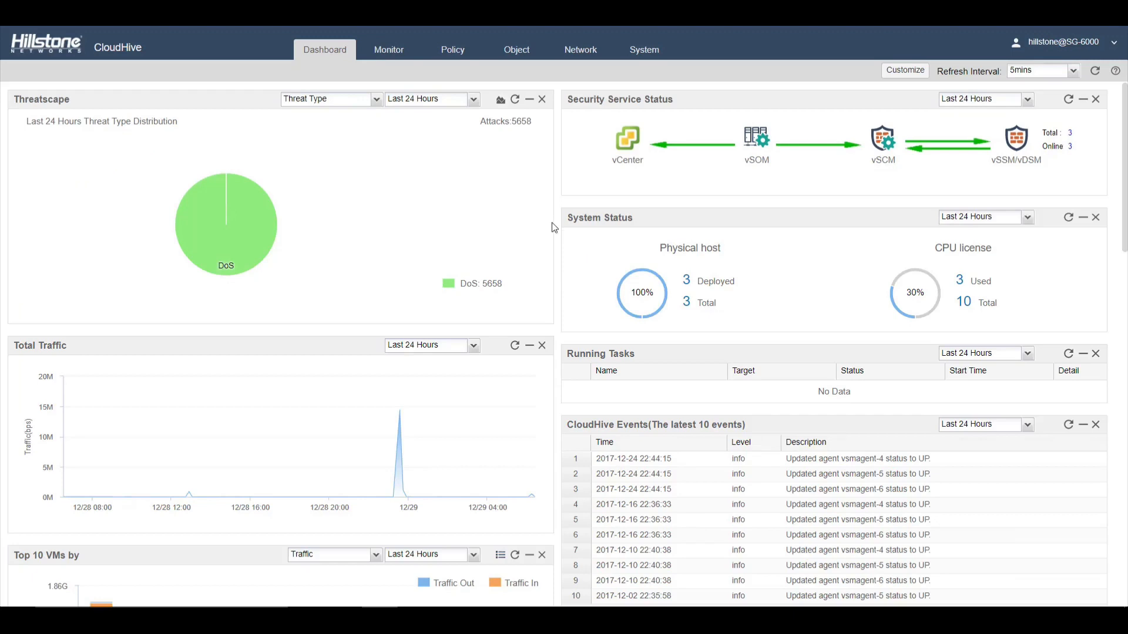
mouse_move(562, 212)
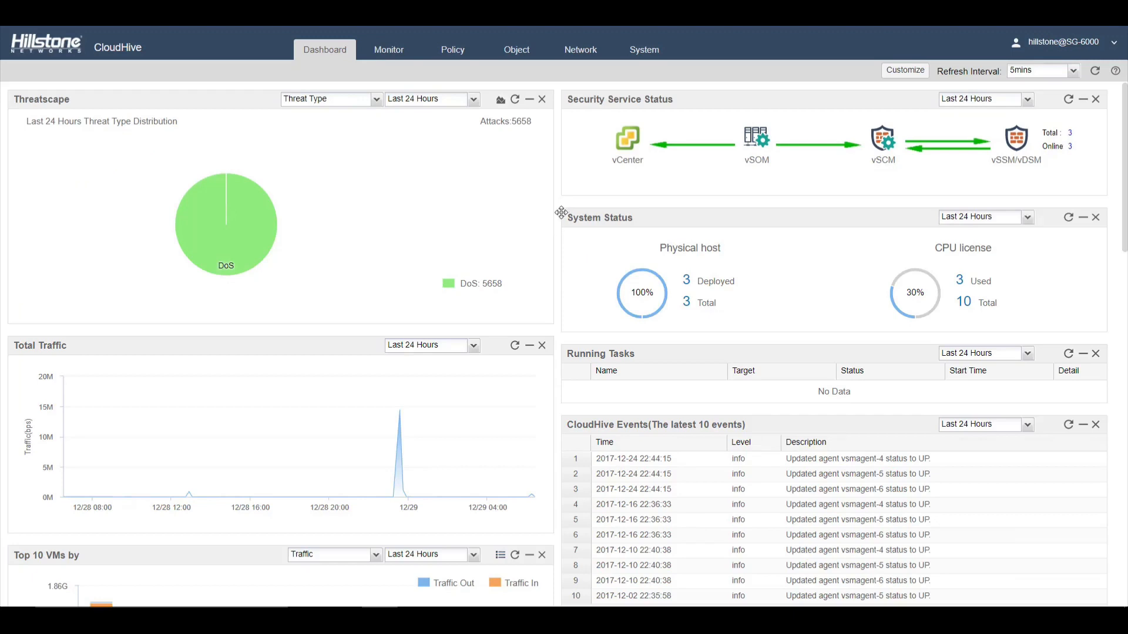